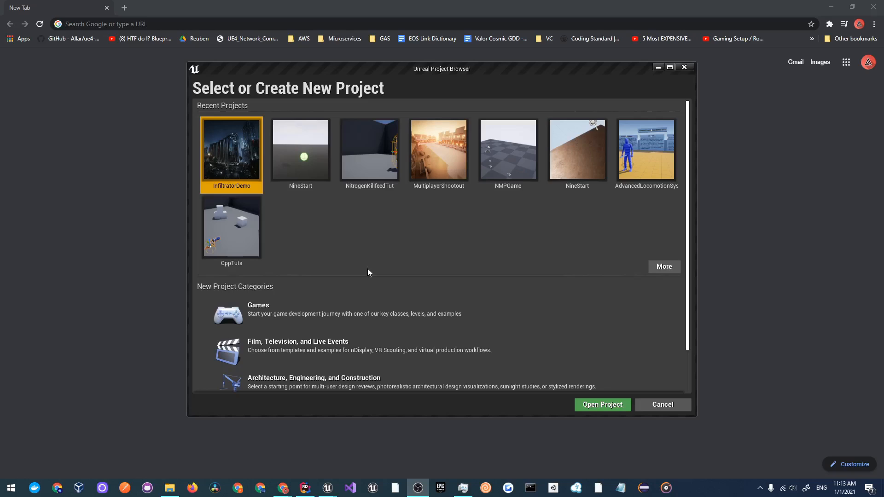
{"action": "mouse_move", "coordinate": [342, 278]}
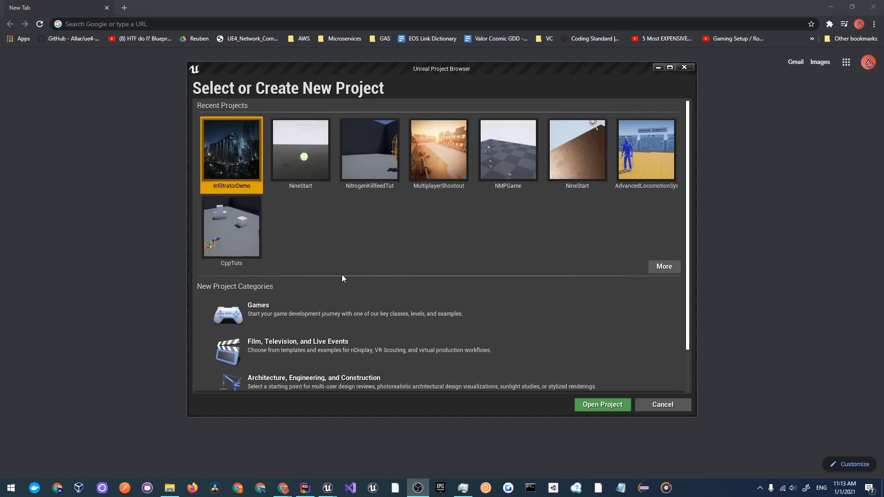
{"action": "mouse_move", "coordinate": [392, 281]}
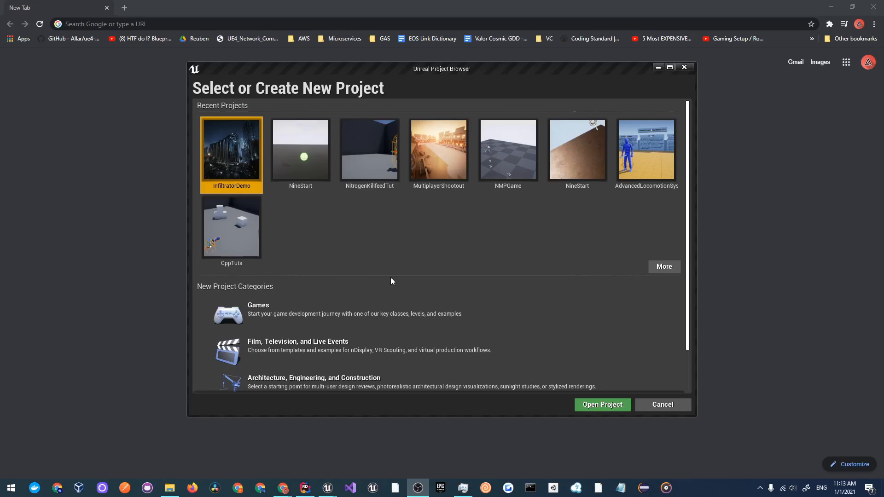
{"action": "mouse_move", "coordinate": [383, 281]}
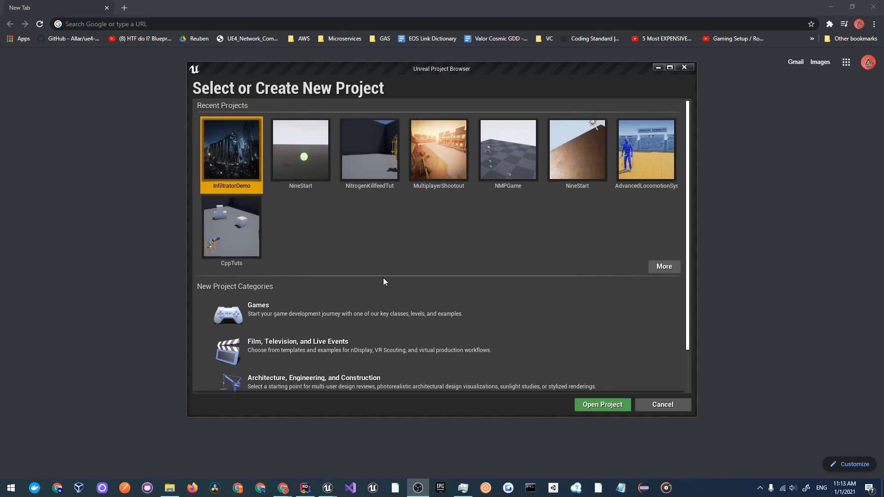
{"action": "mouse_move", "coordinate": [382, 281]}
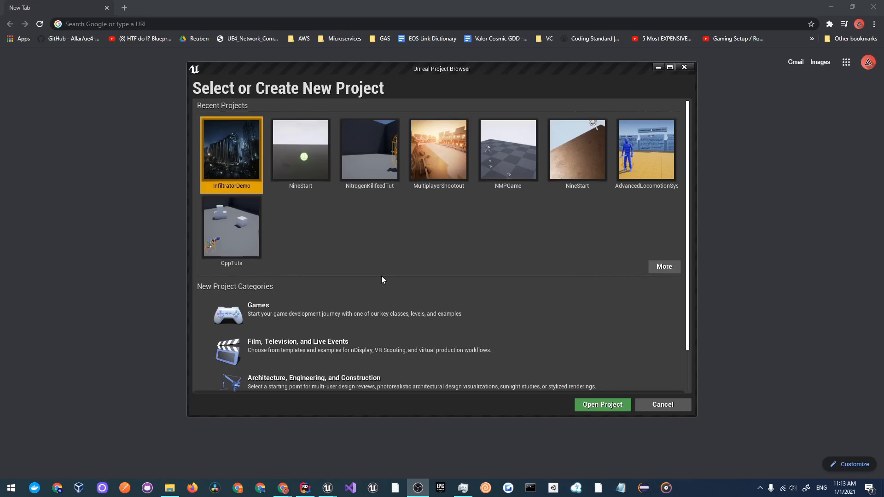
{"action": "mouse_move", "coordinate": [324, 268]}
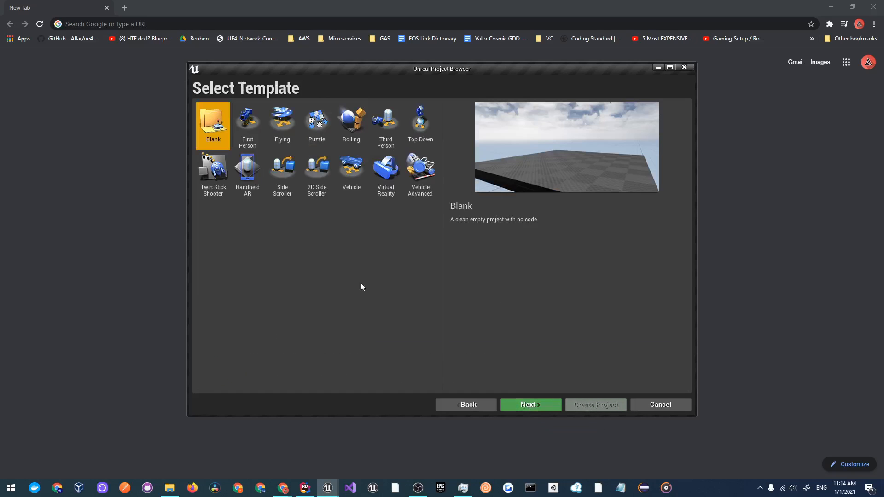
{"action": "mouse_move", "coordinate": [387, 273]}
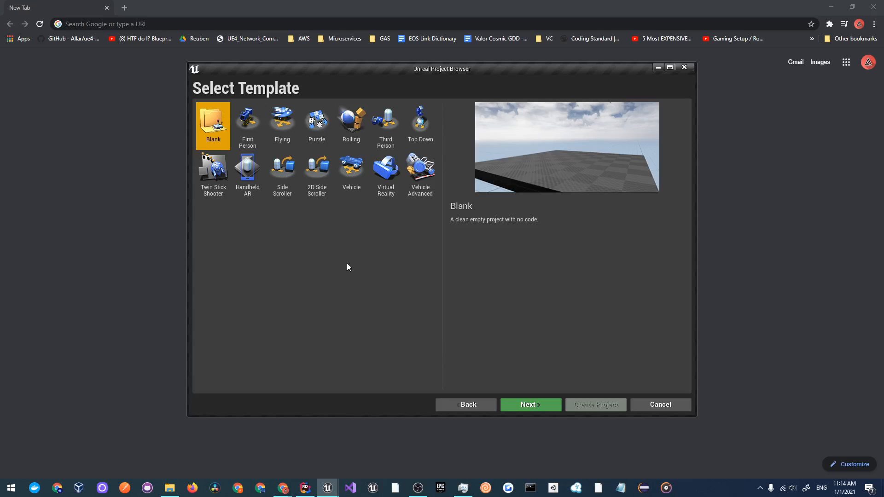
Choose the Third Person template for the new Unreal project
{"action": "left_click", "coordinate": [386, 124]}
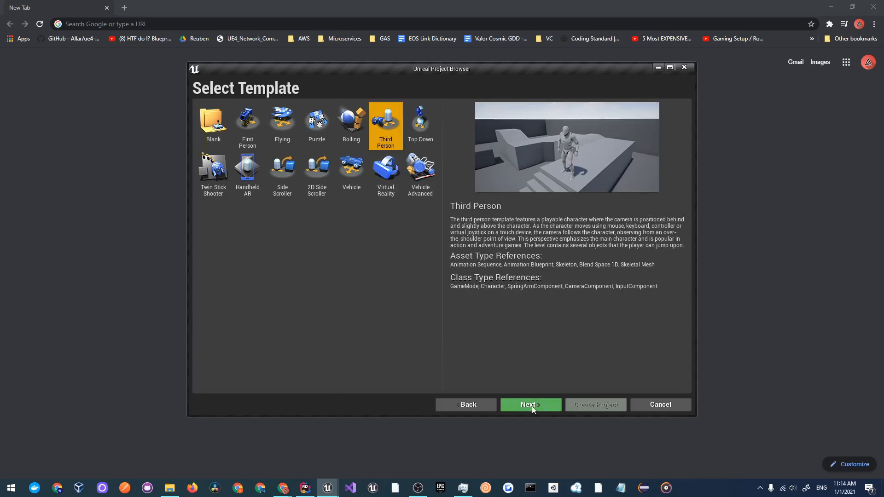
Name the project YtTuts, switch it from Blueprint to C++, and create it
{"action": "left_click", "coordinate": [530, 405]}
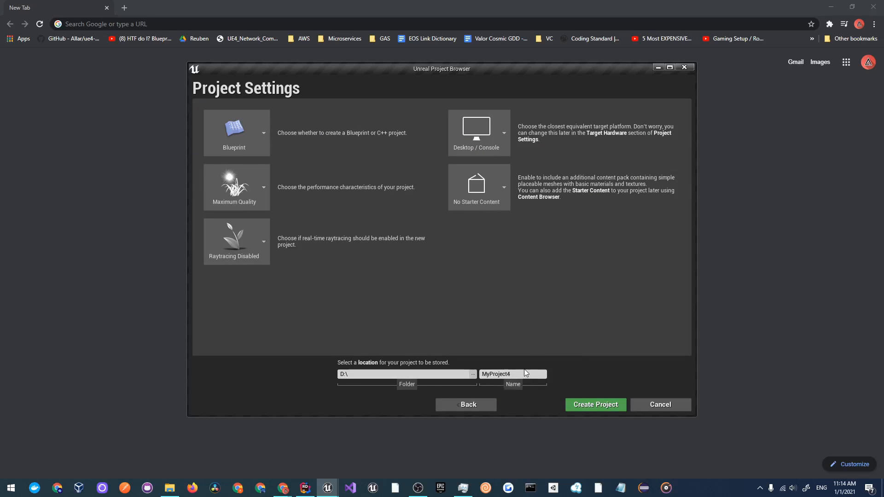
{"action": "type", "text": "YtTuts"}
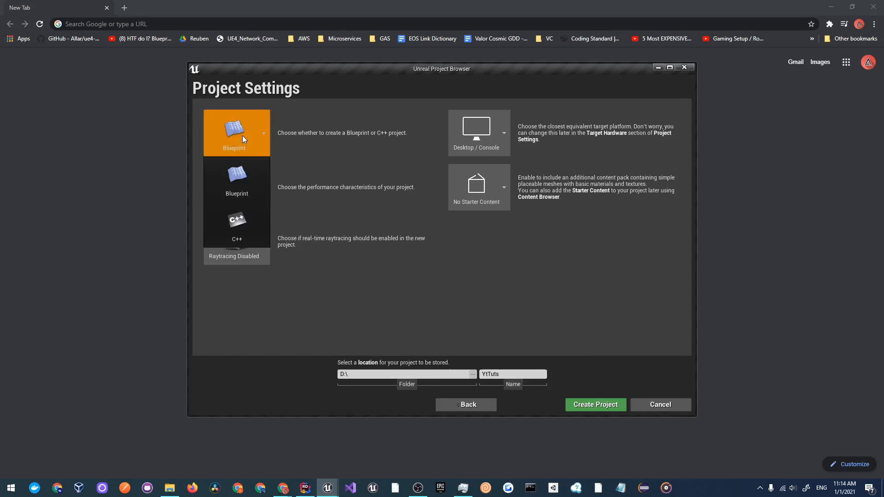
{"action": "left_click", "coordinate": [236, 231]}
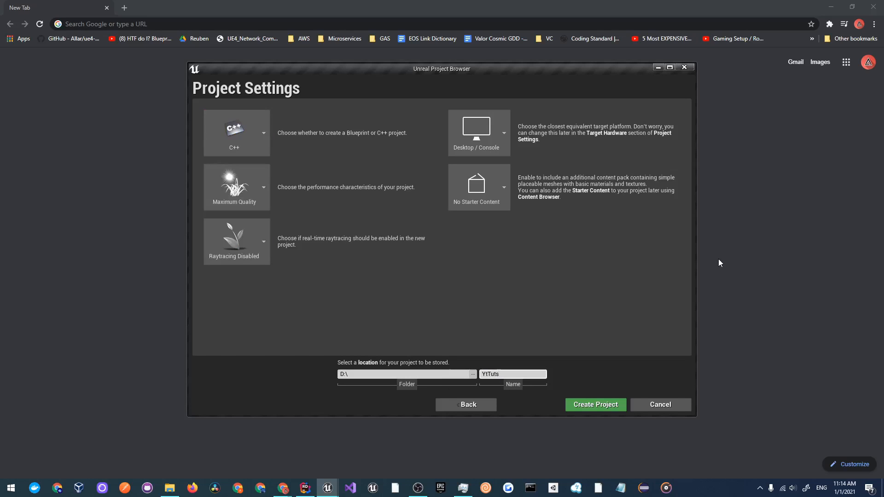
{"action": "mouse_move", "coordinate": [489, 267]}
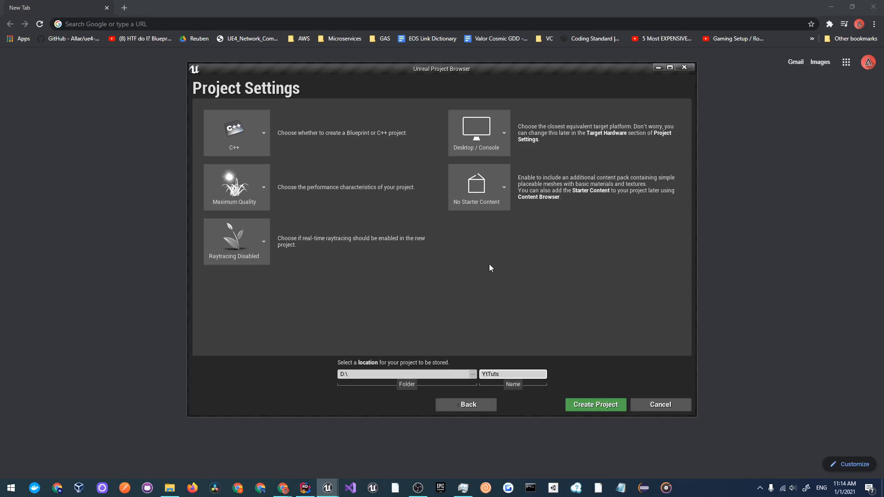
{"action": "left_click", "coordinate": [594, 404]}
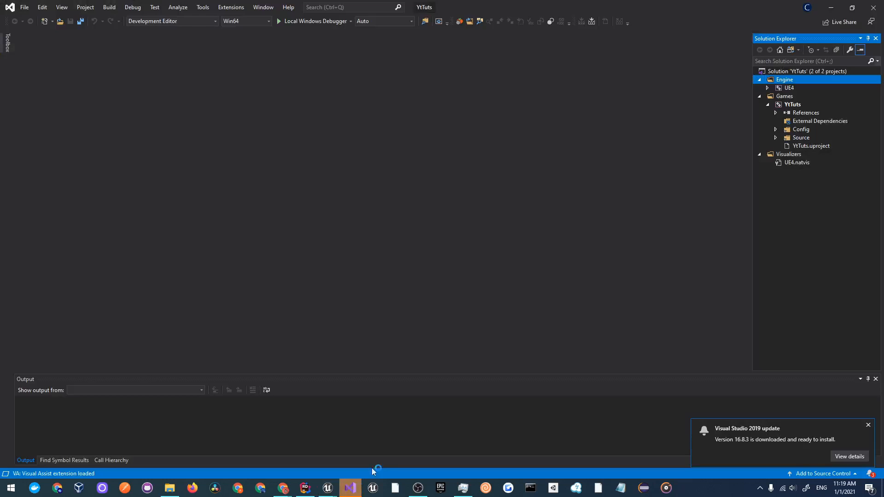
{"action": "mouse_move", "coordinate": [336, 280]}
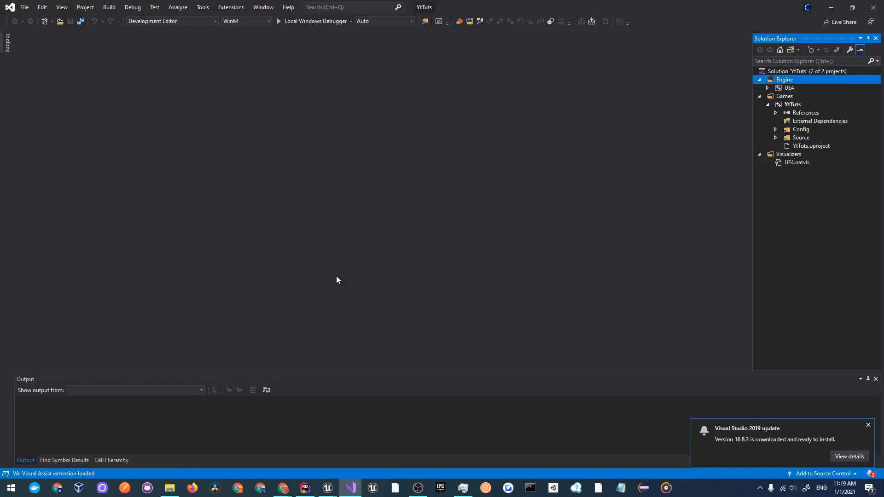
{"action": "mouse_move", "coordinate": [706, 177]}
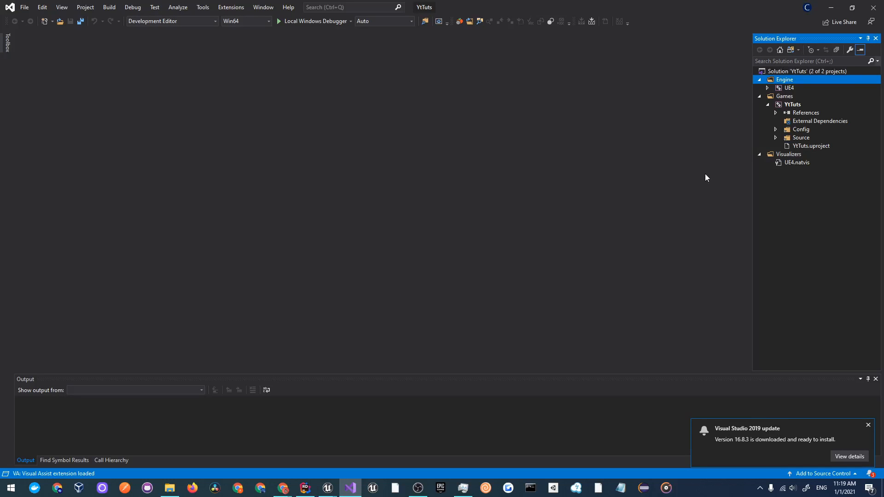
{"action": "mouse_move", "coordinate": [775, 141]}
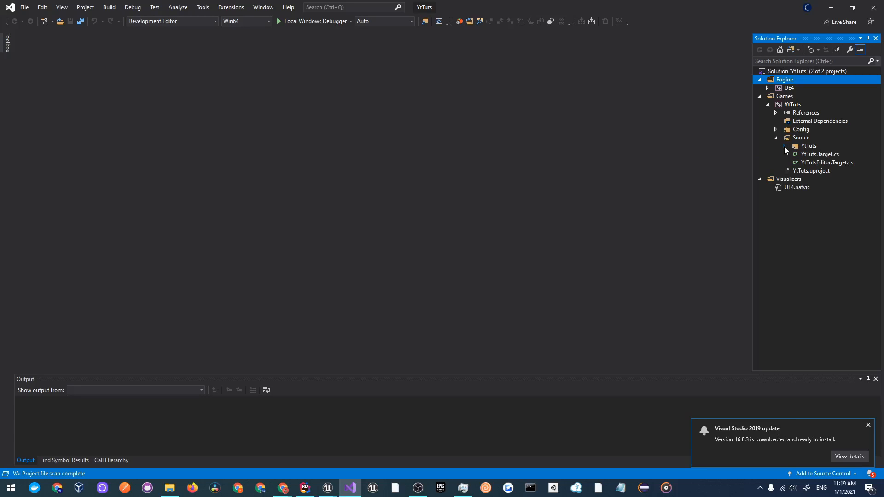
Expand Source > YtTuts and open YtTutsCharacter.cpp and YtTutsCharacter.h
{"action": "left_click", "coordinate": [787, 146]}
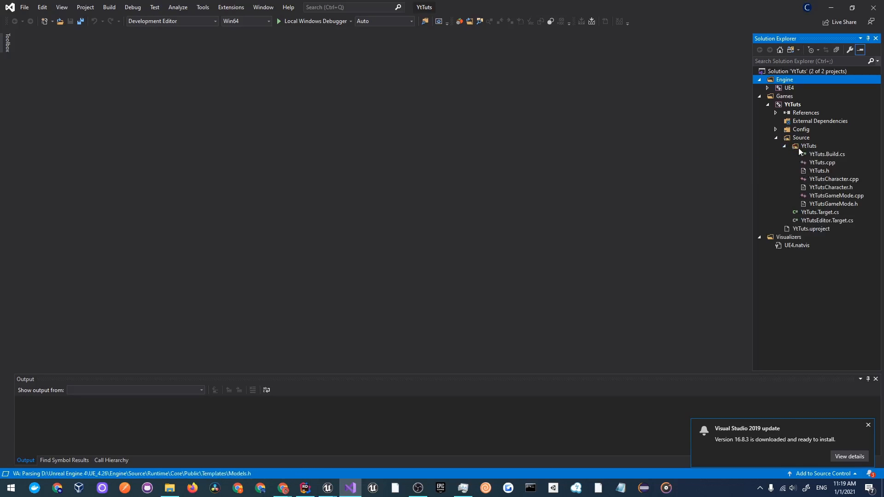
{"action": "left_click", "coordinate": [834, 179]}
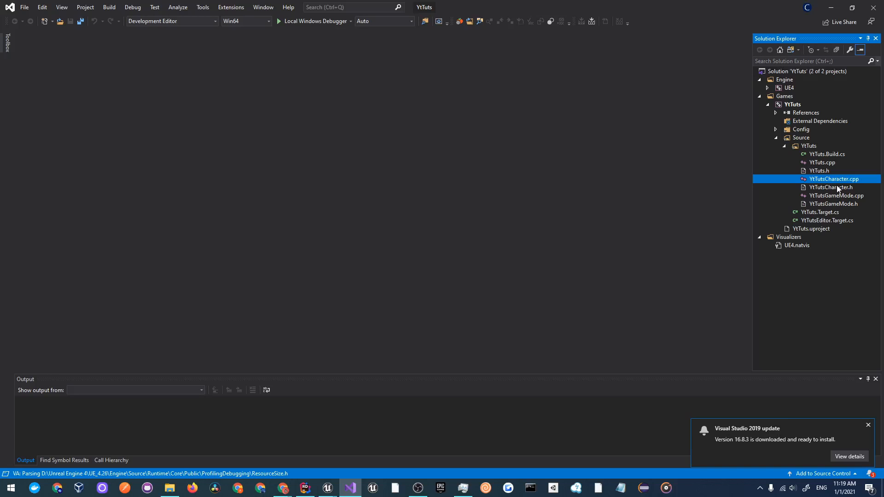
{"action": "double_click", "coordinate": [829, 188]}
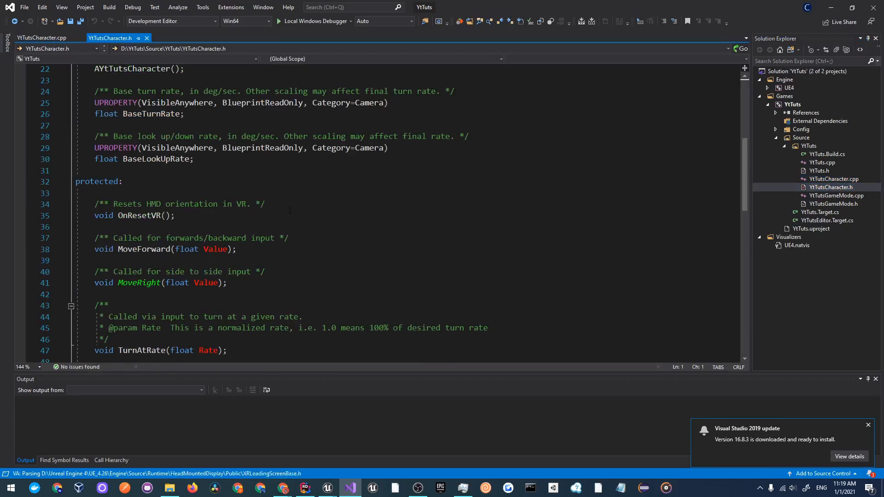
{"action": "scroll", "scroll_direction": "down", "scroll_amount": 3}
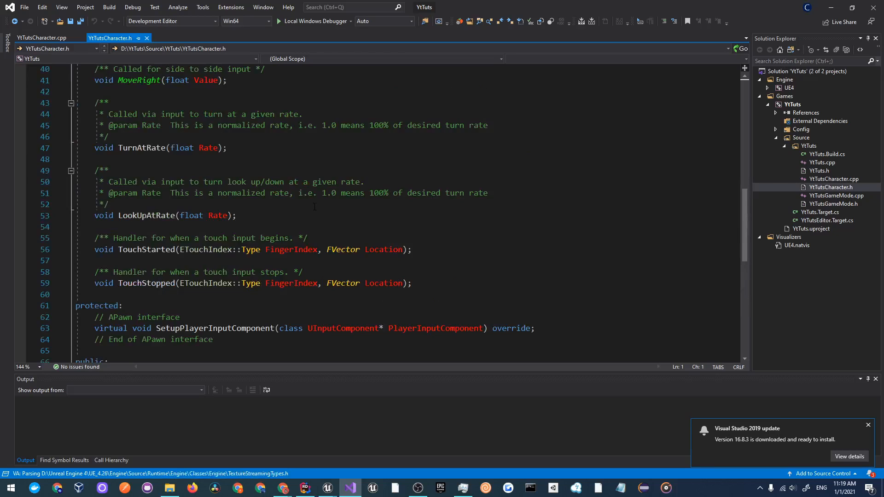
{"action": "scroll", "scroll_direction": "up", "scroll_amount": 3}
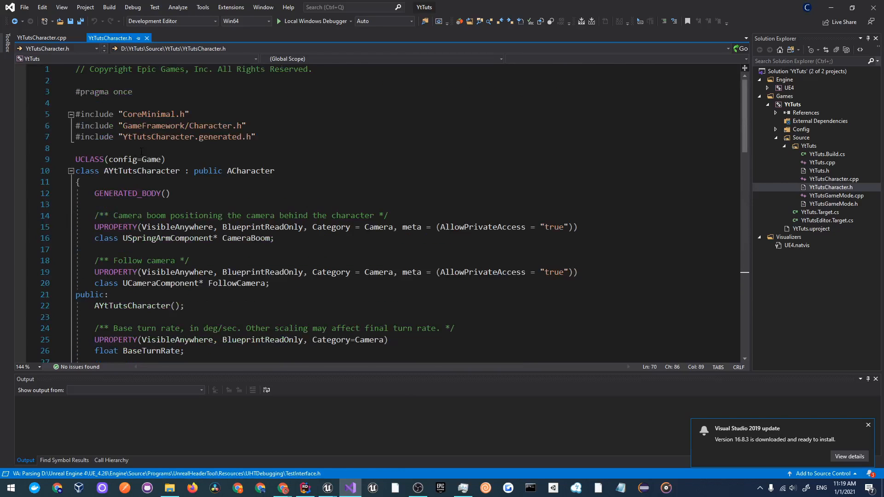
Declare USTRUCT(BlueprintType) struct FUserSettings with GENERATED_BODY() above the character class
{"action": "key", "text": "enter"}
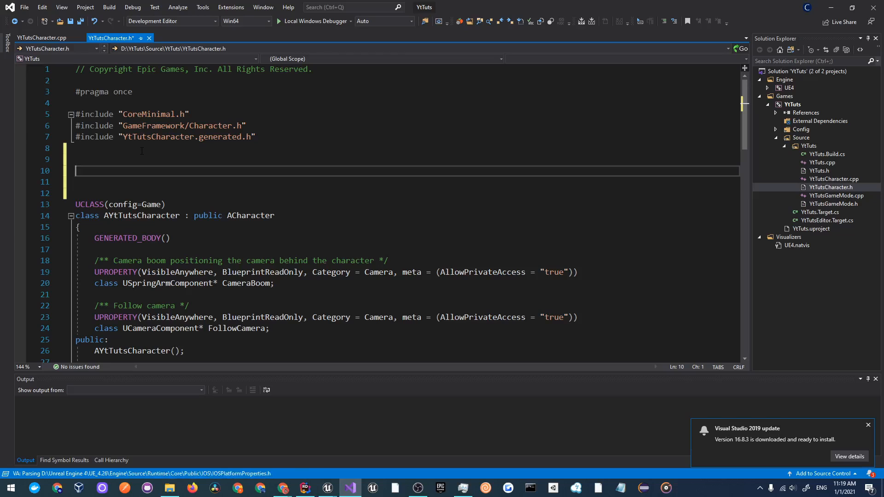
{"action": "type", "text": "UST"}
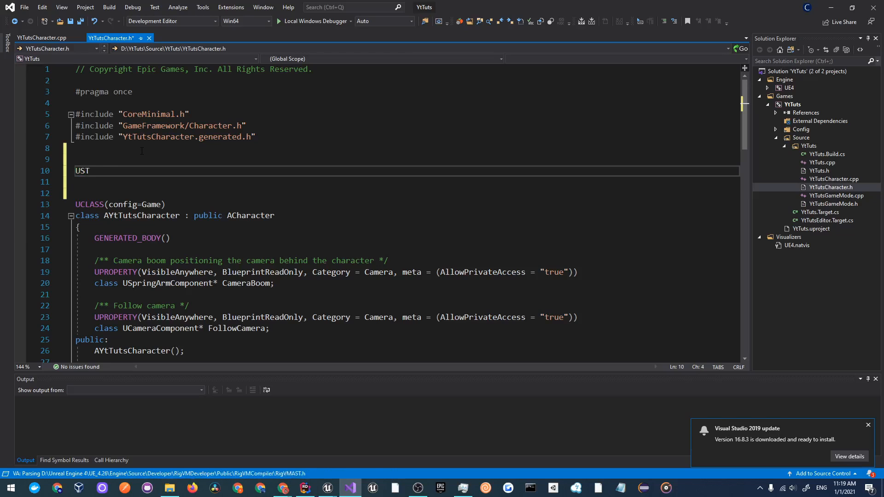
{"action": "type", "text": "RUCT(Blup"}
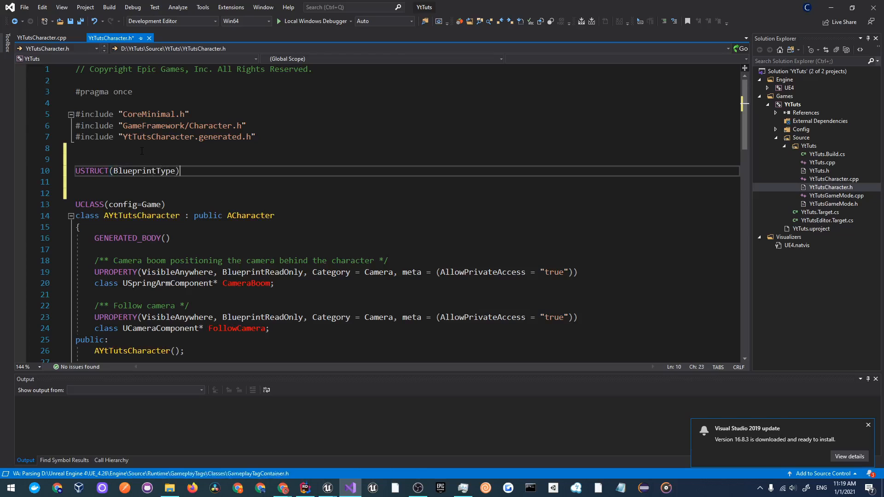
{"action": "key", "text": "enter"}
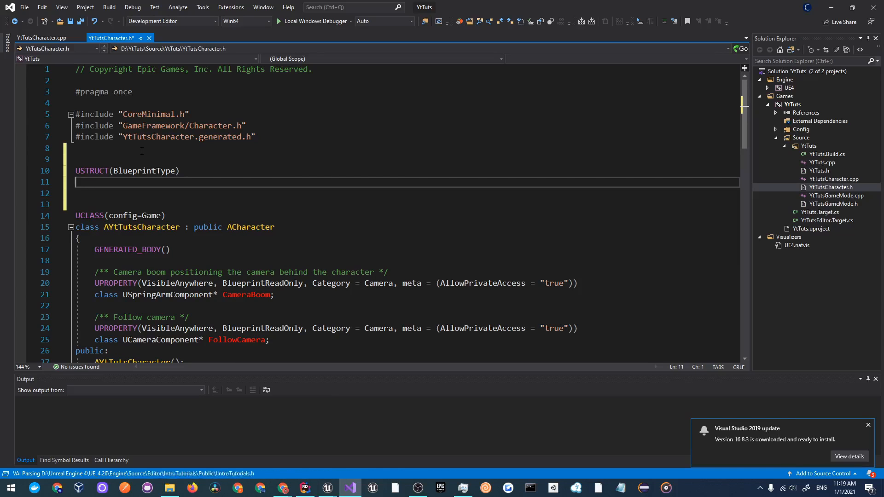
{"action": "type", "text": "struct F"}
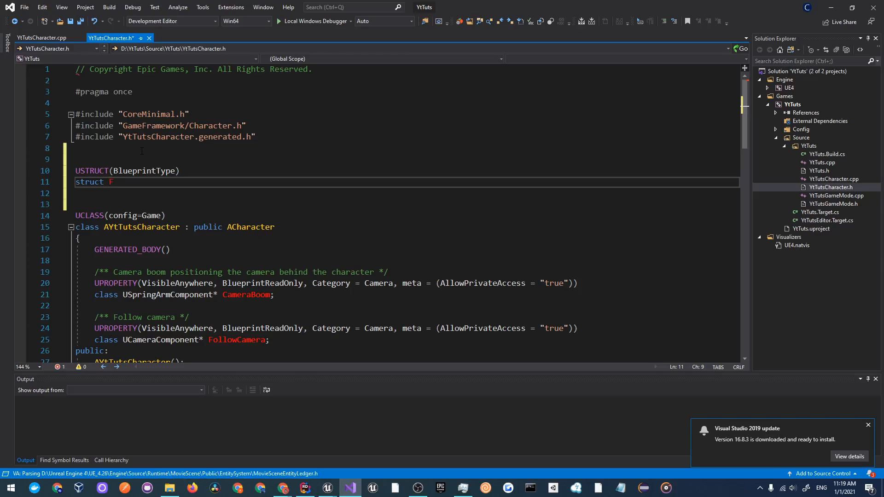
{"action": "type", "text": "UserSettings"}
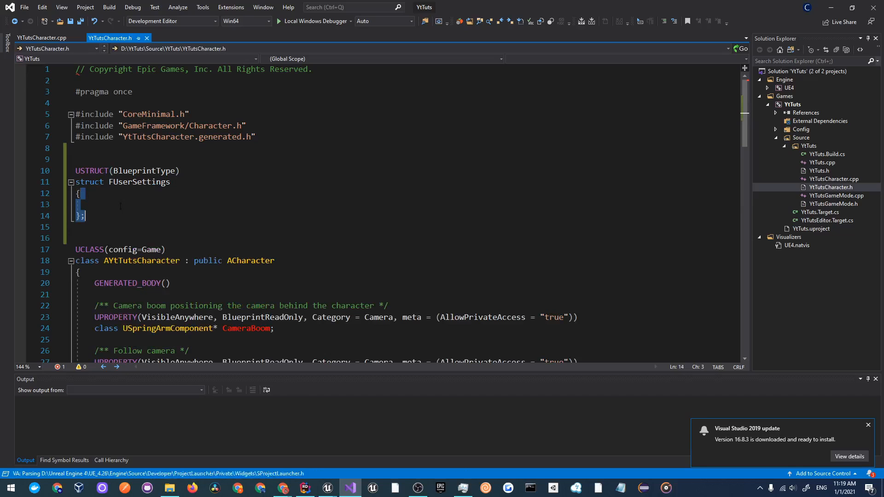
{"action": "type", "text": "GENERATED_"}
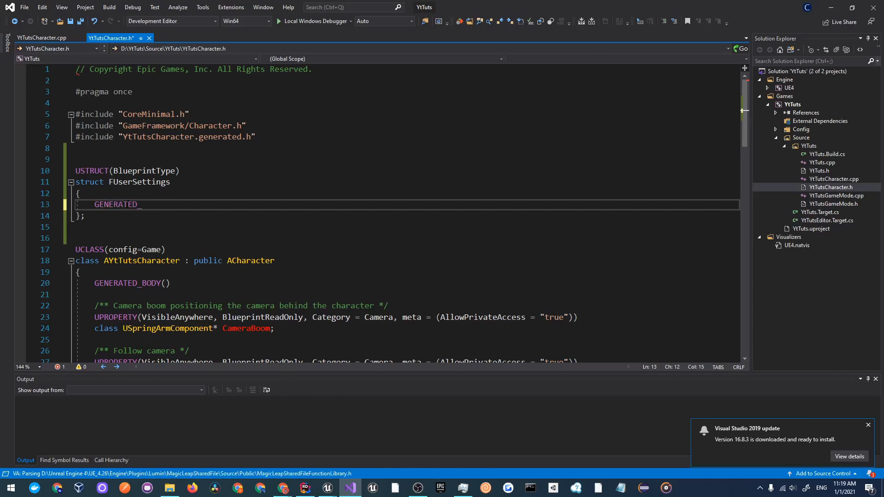
{"action": "type", "text": "BODY()"}
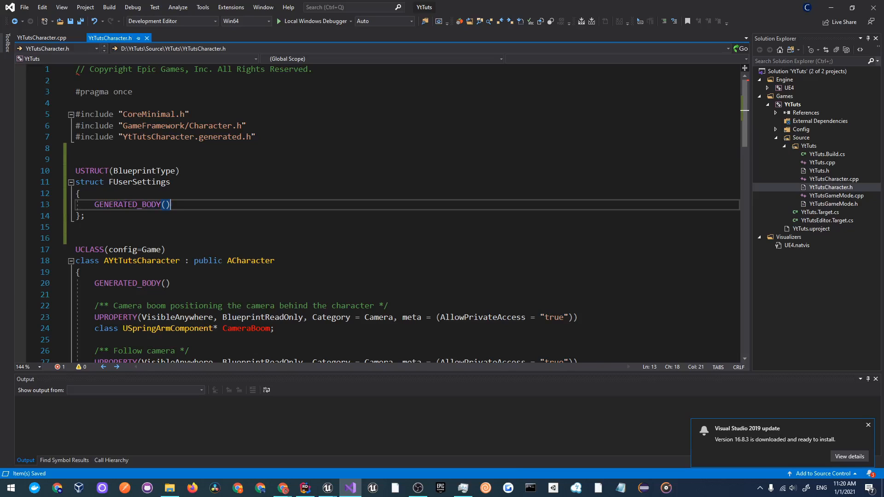
Add UPROPERTY floats XSens = 0.6f and YSens to the struct
{"action": "key", "text": "enter"}
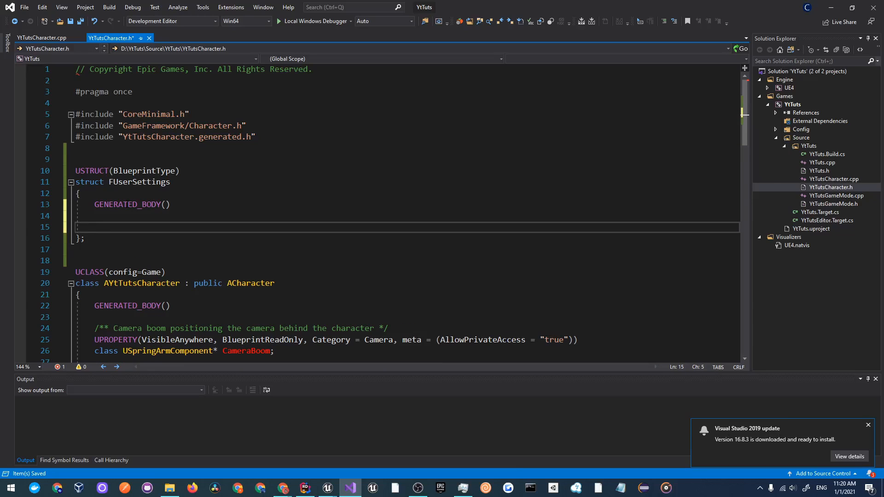
{"action": "type", "text": "UP"}
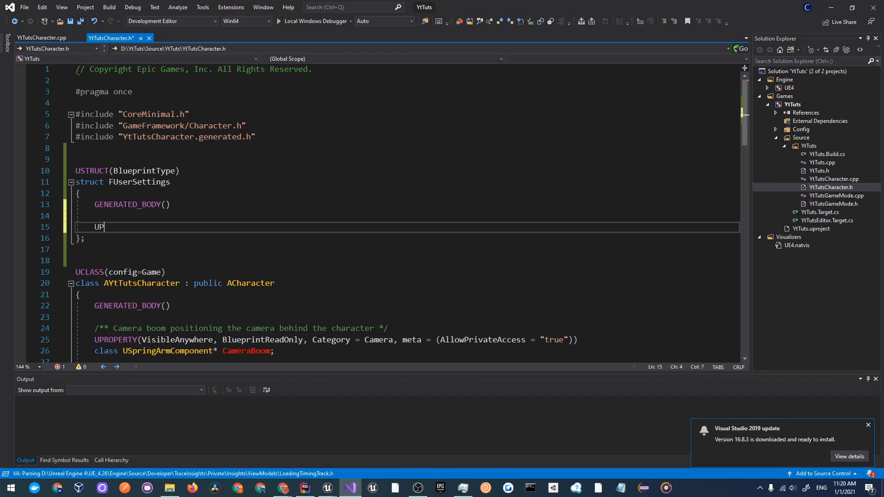
{"action": "type", "text": "ROPERTY()"}
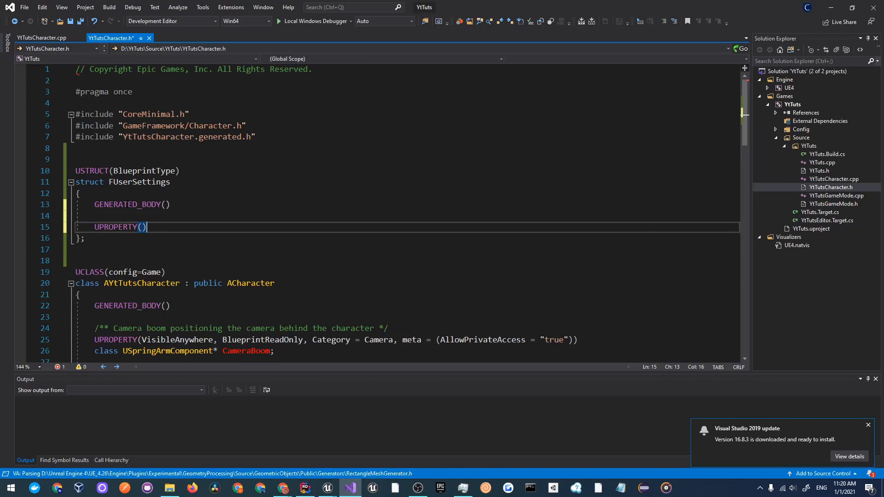
{"action": "key", "text": "enter"}
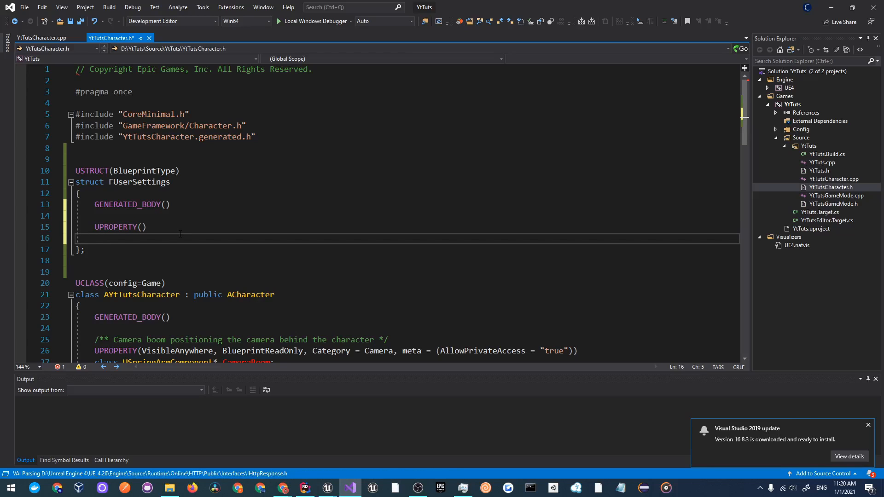
{"action": "type", "text": "float"}
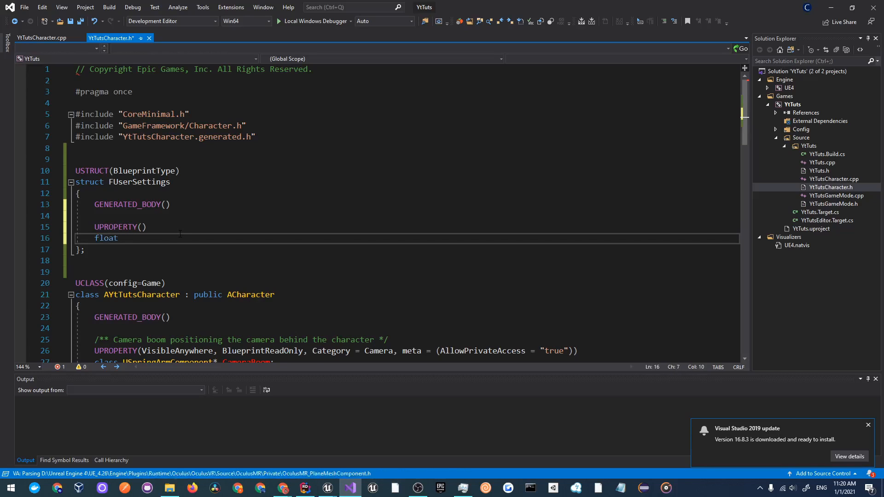
{"action": "type", "text": "XSens;"}
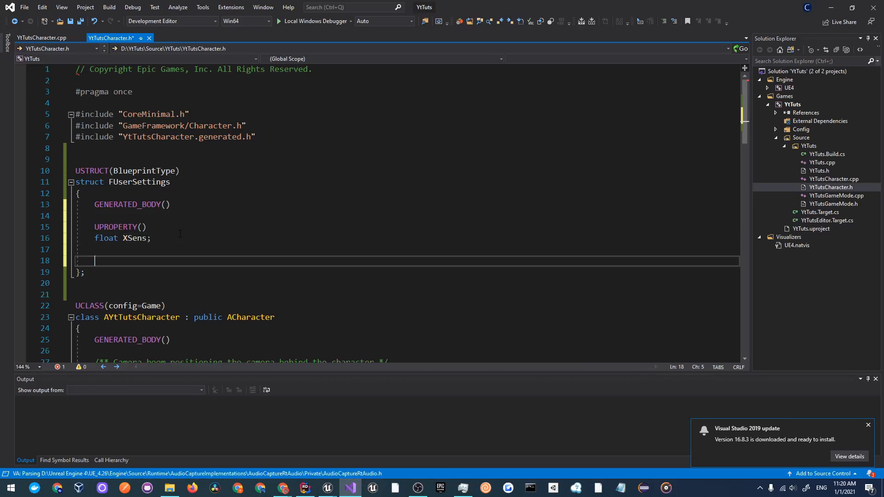
{"action": "type", "text": "UPROPER"}
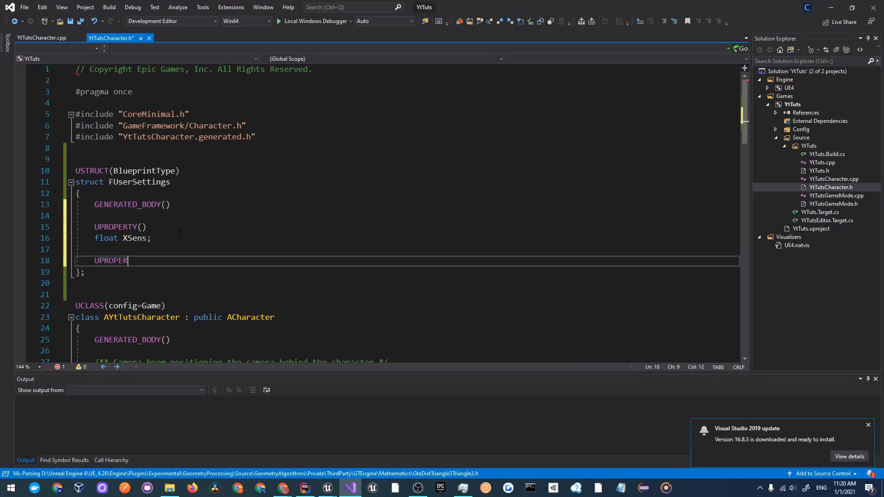
{"action": "type", "text": "TY()"}
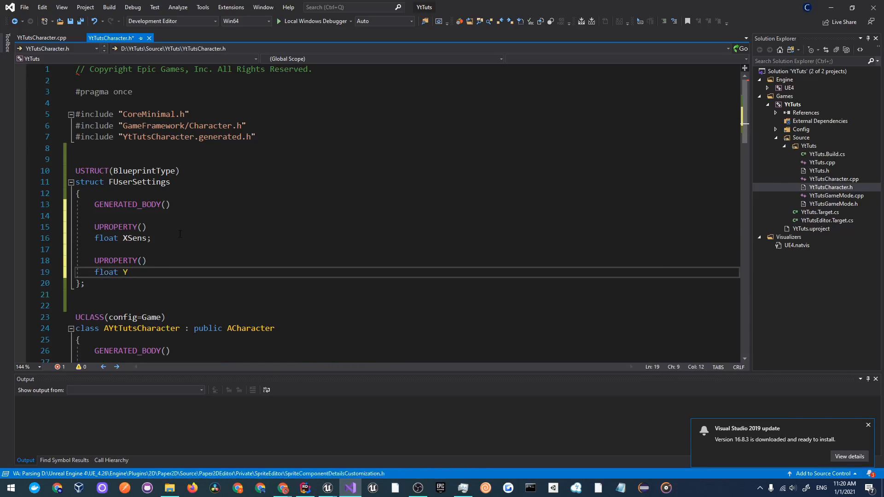
{"action": "type", "text": "Sens;"}
{"action": "left_click", "coordinate": [407, 238]}
{"action": "type", "text": " = "}
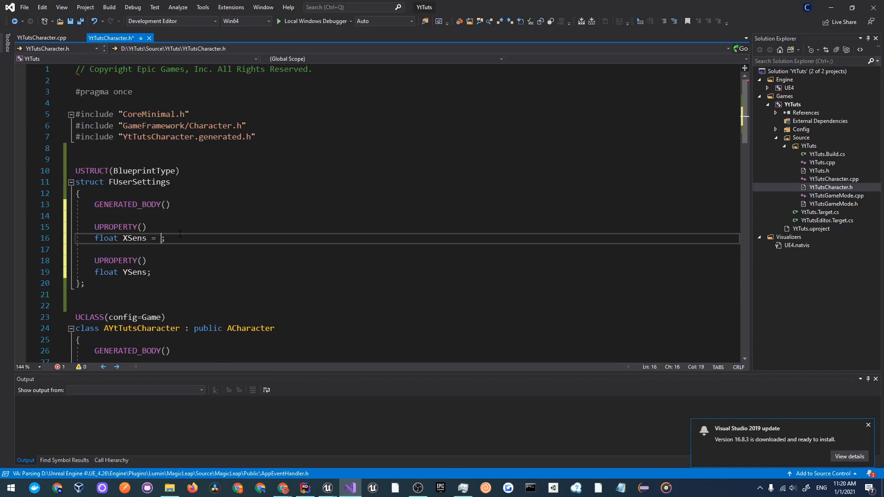
{"action": "type", "text": "0.6f"}
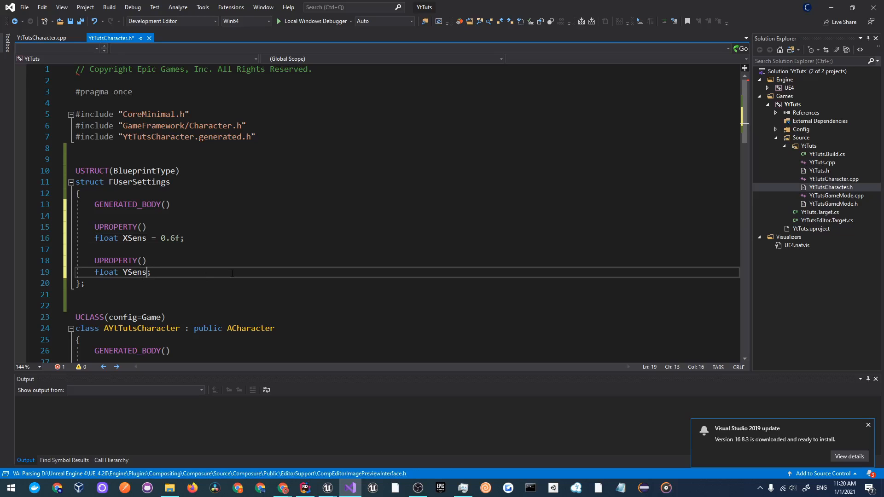
{"action": "type", "text": "= 0.f"}
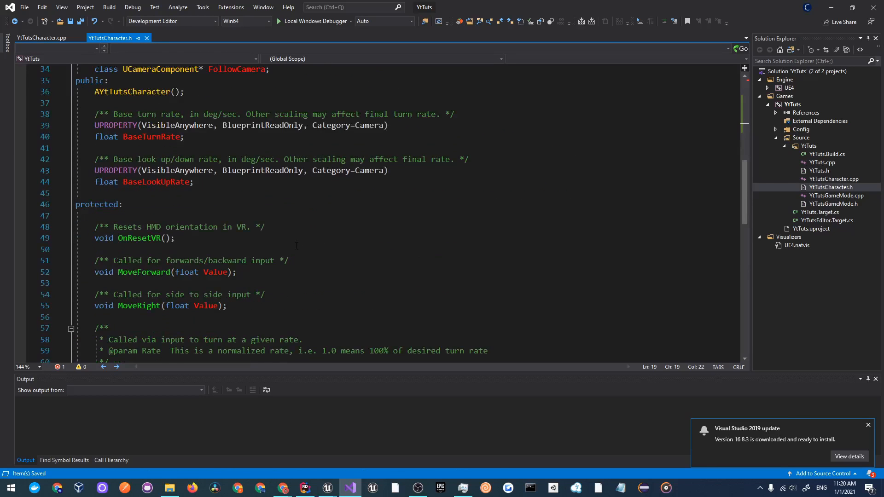
{"action": "scroll", "scroll_direction": "down", "scroll_amount": 3}
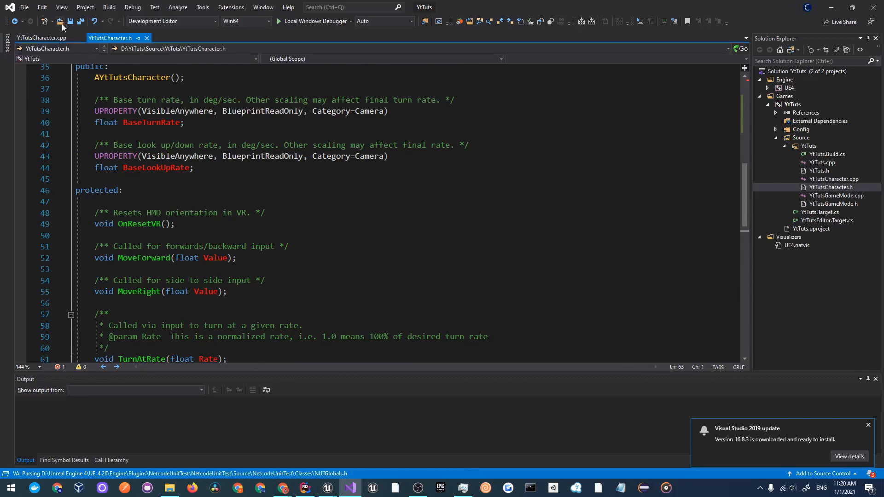
{"action": "left_click", "coordinate": [40, 37]}
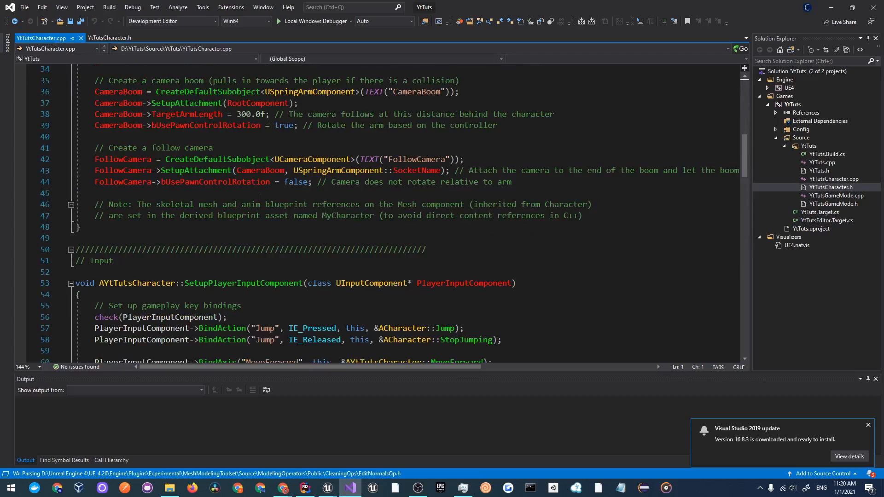
{"action": "scroll", "scroll_direction": "down", "scroll_amount": 3}
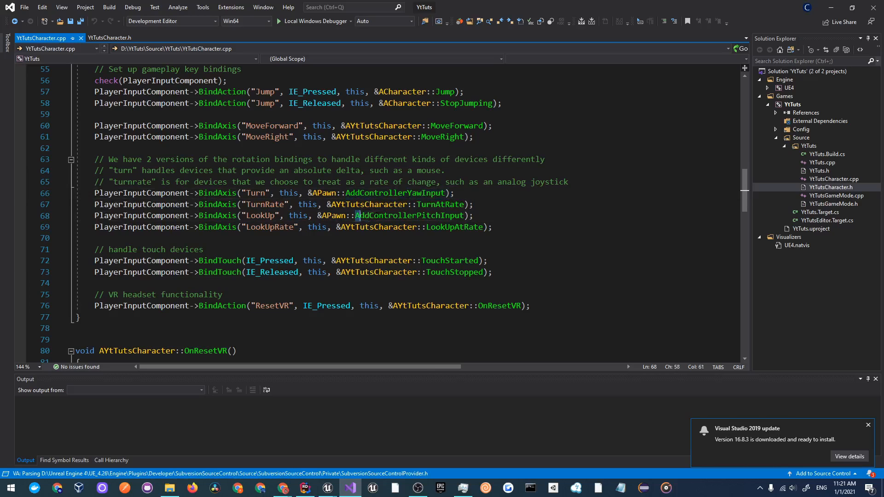
{"action": "left_click", "coordinate": [110, 38]}
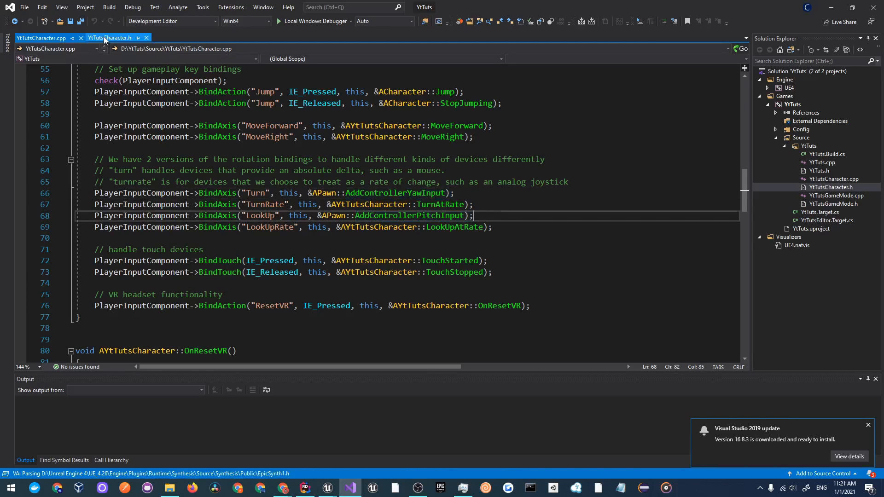
{"action": "left_click", "coordinate": [111, 38]}
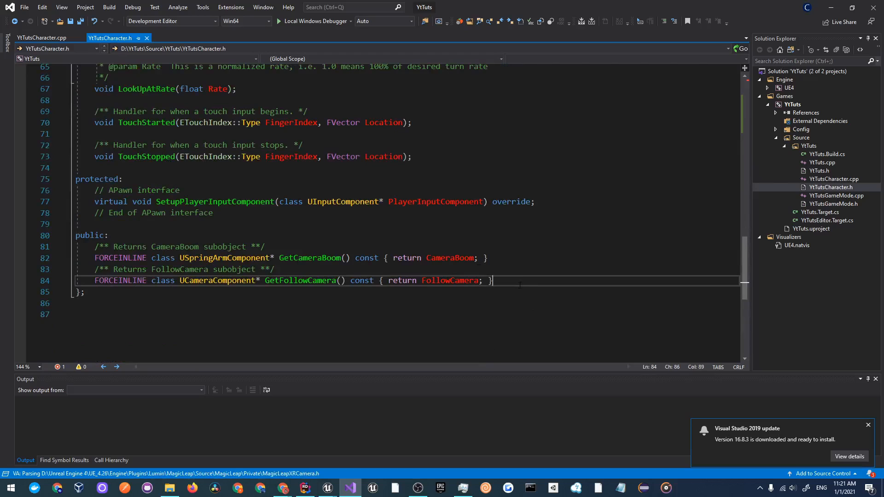
Declare protected virtual AddControllerPitchInput and AddControllerYawInput(float Val) overrides
{"action": "key", "text": "enter"}
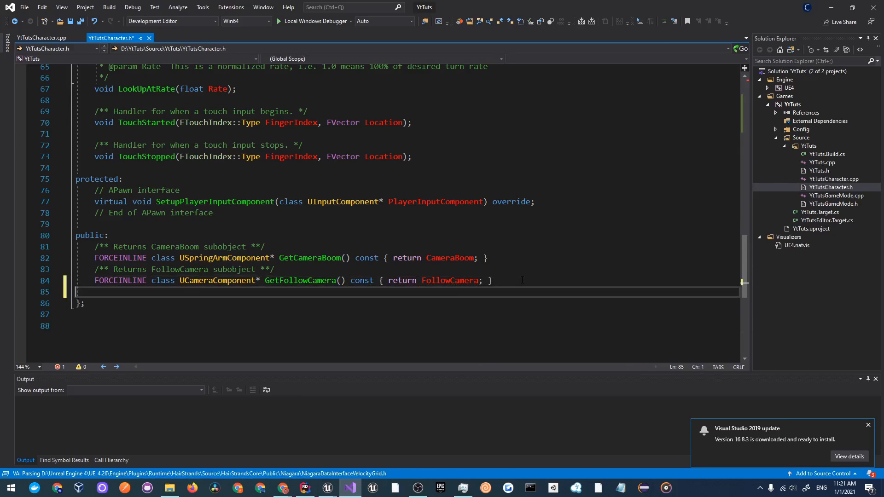
{"action": "type", "text": "protected:"}
{"action": "type", "text": "virtual void AddContr"}
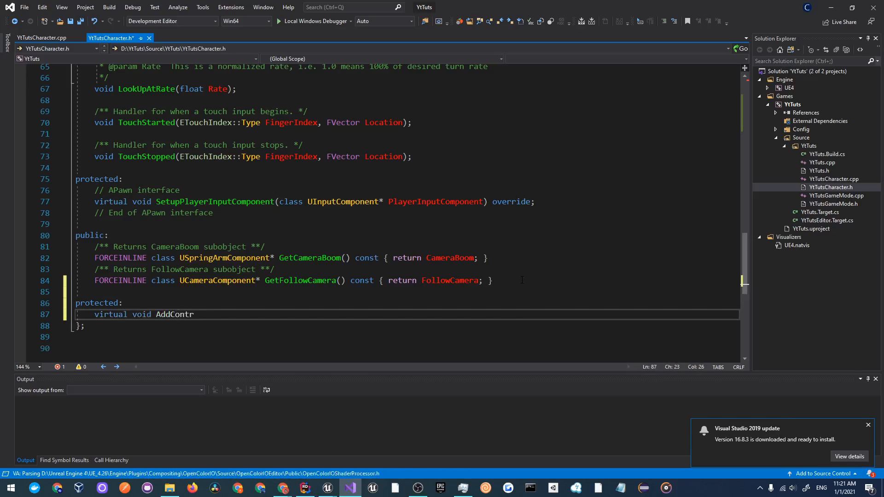
{"action": "type", "text": "ollerPitch"}
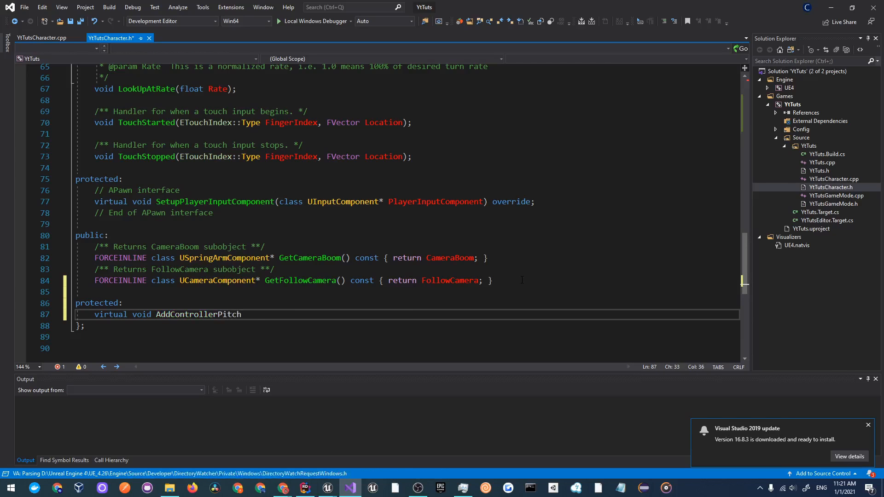
{"action": "type", "text": "Input(f"}
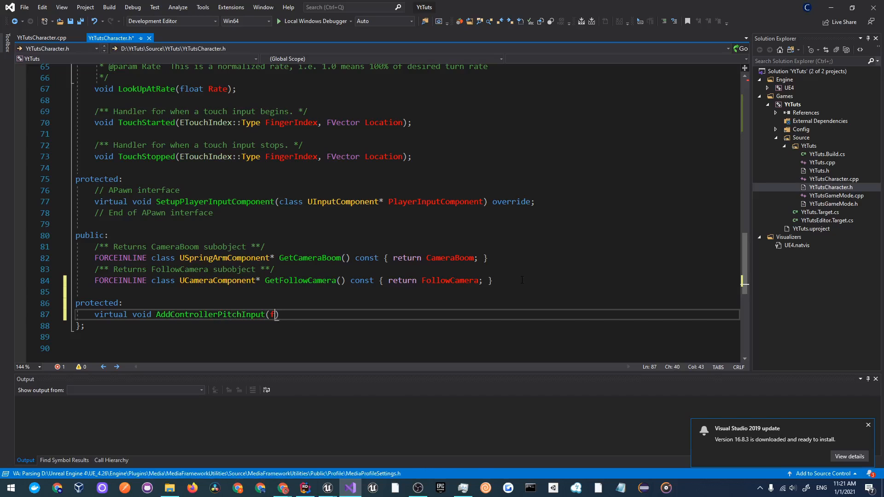
{"action": "type", "text": "loat Val"}
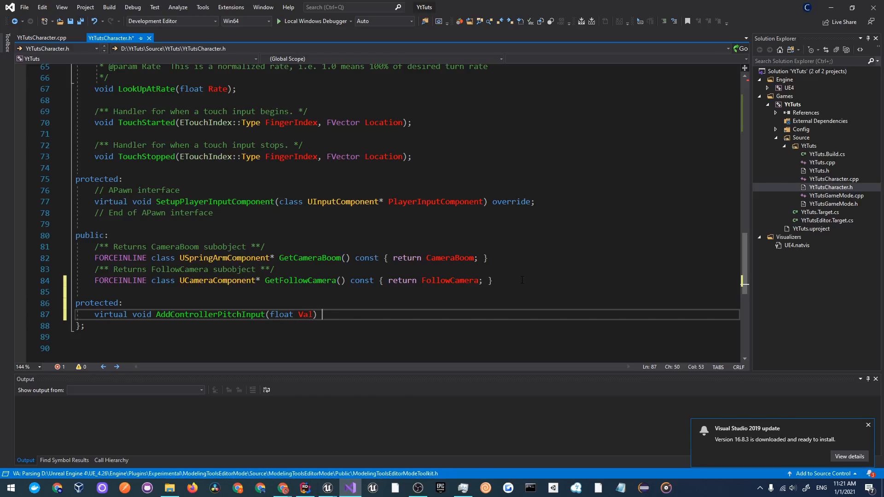
{"action": "type", "text": "override;"}
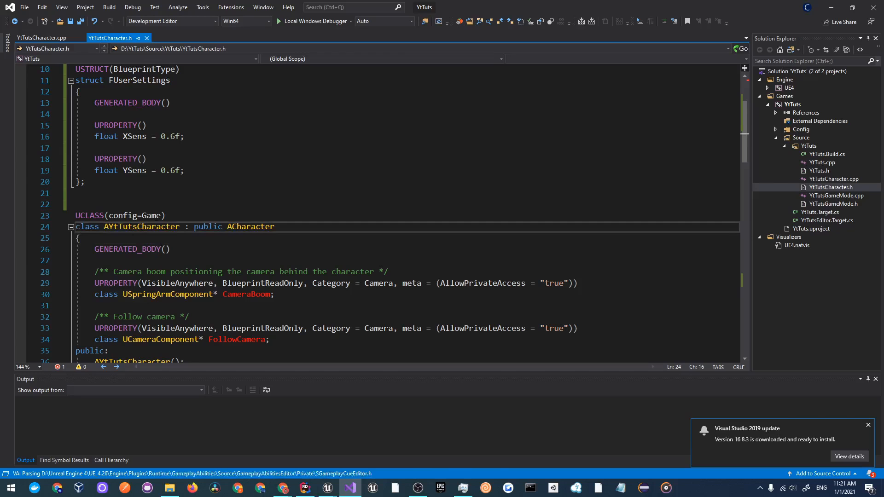
{"action": "left_click", "coordinate": [128, 227]}
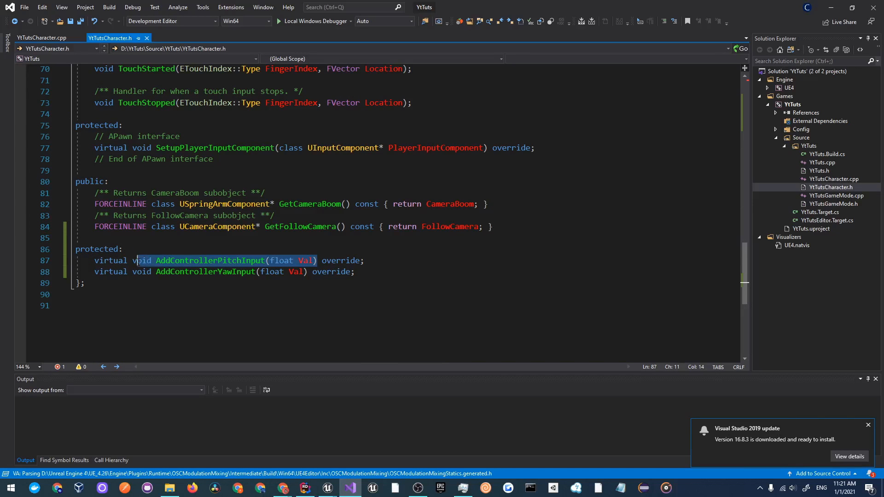
{"action": "left_click", "coordinate": [42, 37]}
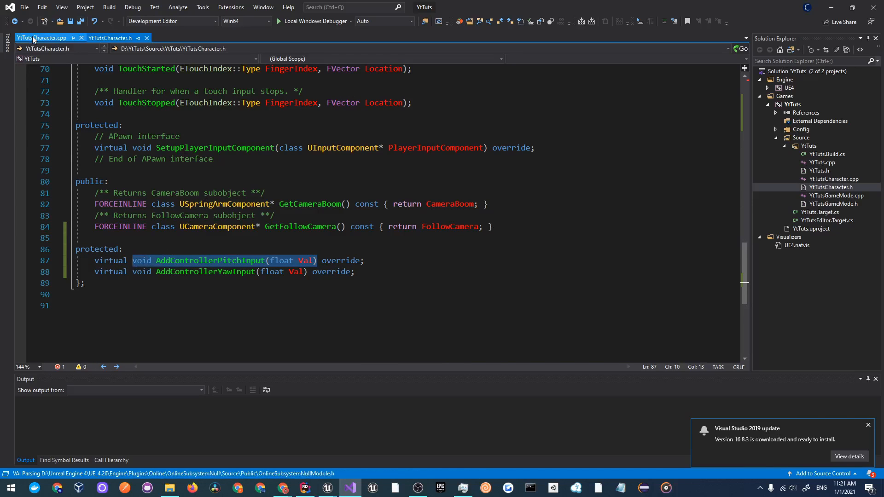
Add empty AYtTutsCharacter::AddControllerPitchInput and AddControllerYawInput(float Val) bodies in the .cpp
{"action": "left_click", "coordinate": [40, 38]}
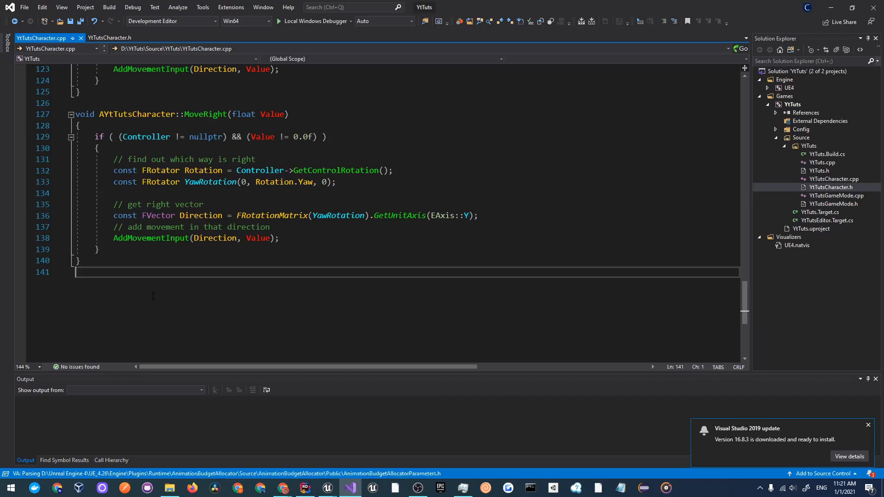
{"action": "type", "text": "void AddControllerPitchInput(float Val)"}
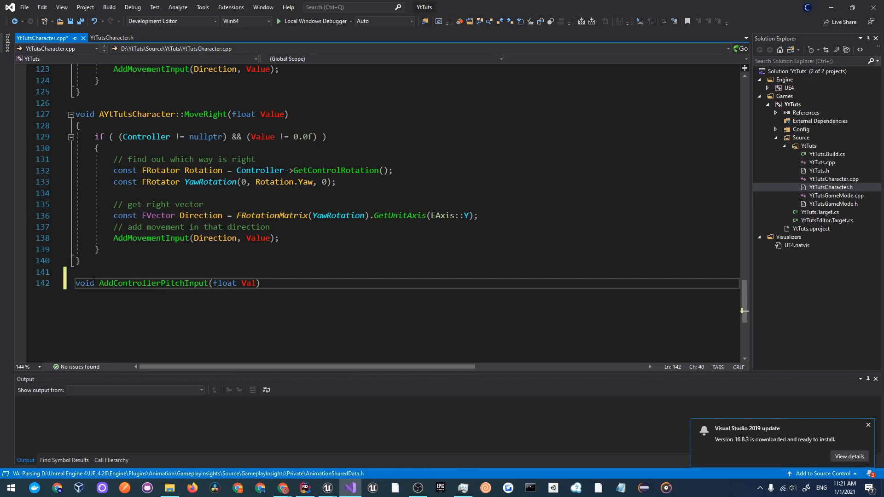
{"action": "type", "text": "AYtTutsCharacter::"}
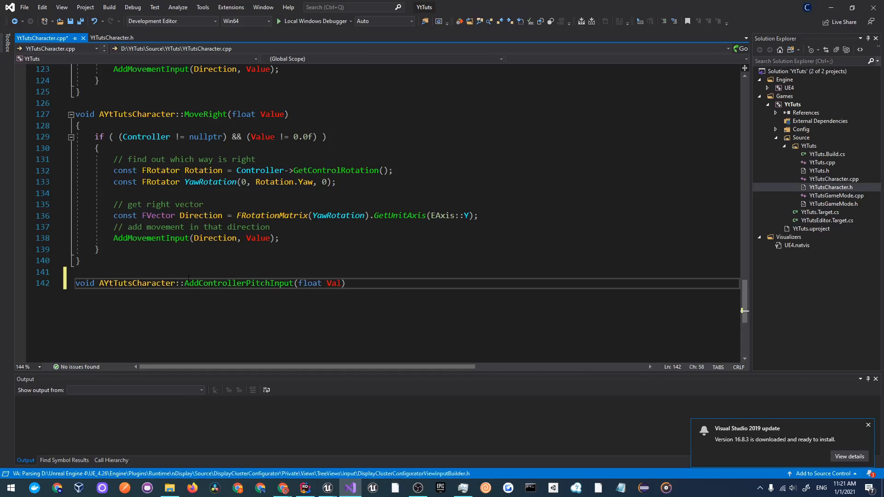
{"action": "key", "text": "enter"}
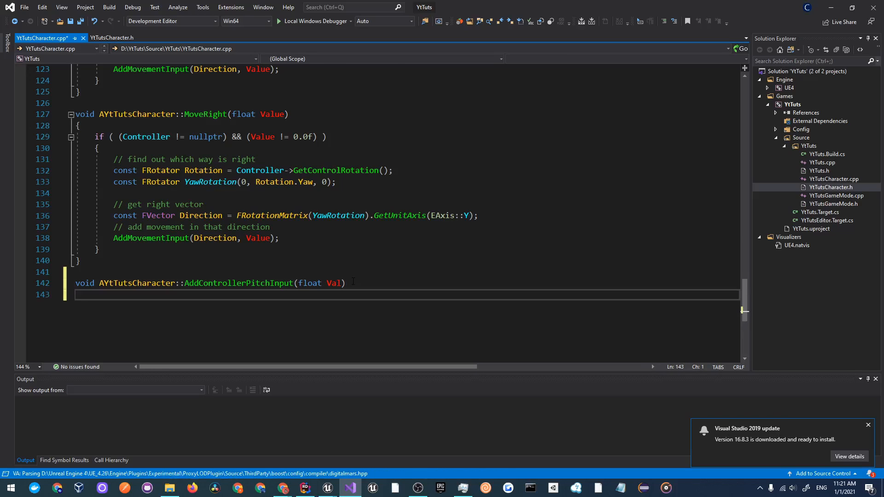
{"action": "type", "text": "{"}
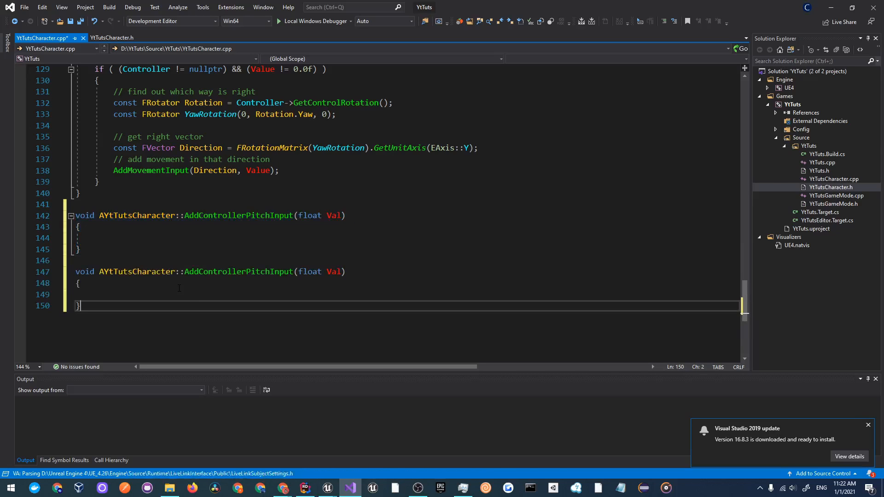
{"action": "double_click", "coordinate": [238, 271]}
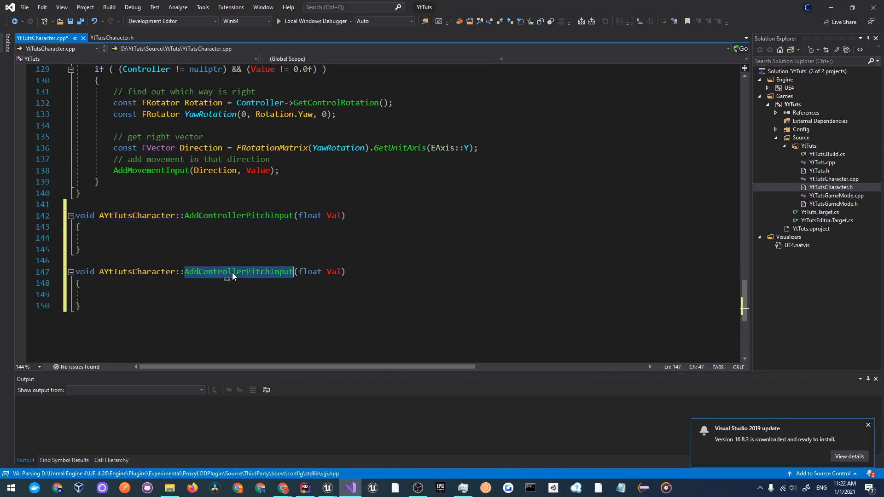
{"action": "type", "text": "AddControllerYaw"}
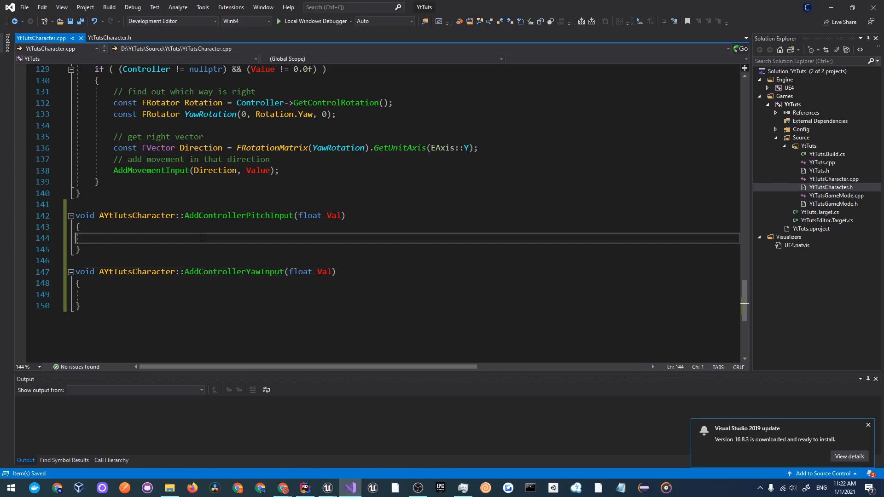
Call Super::AddControllerPitchInput() inside the pitch override, then return to the header
{"action": "type", "text": "Super::"}
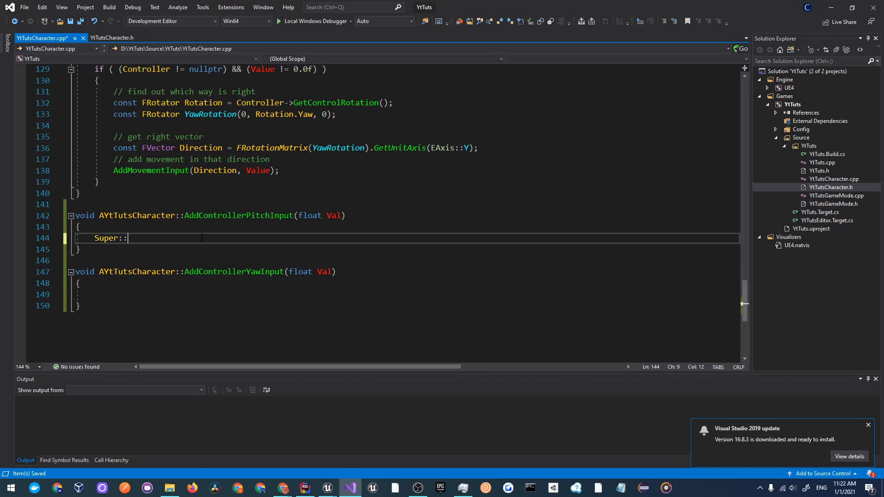
{"action": "type", "text": "AddController"}
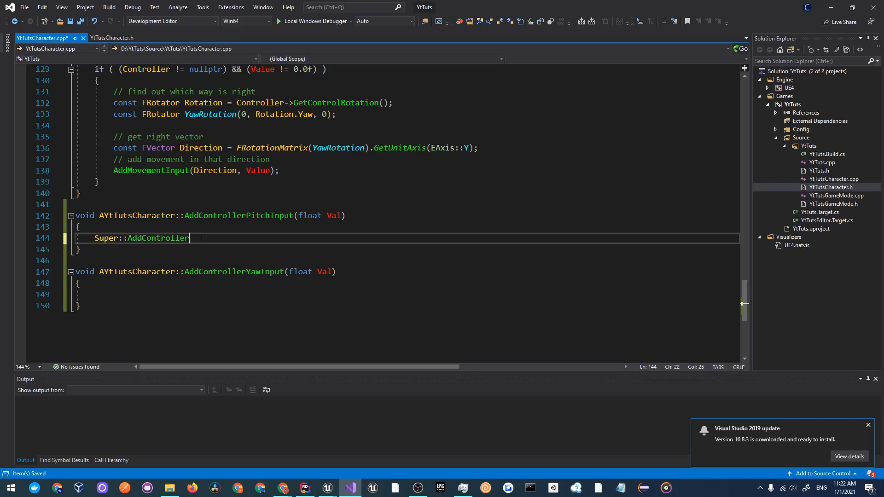
{"action": "type", "text": "PitchInput()"}
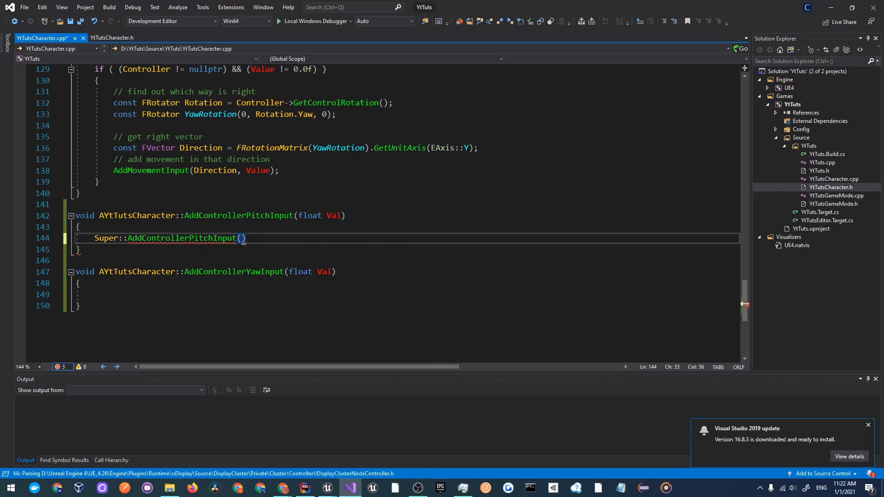
{"action": "left_click", "coordinate": [112, 38]}
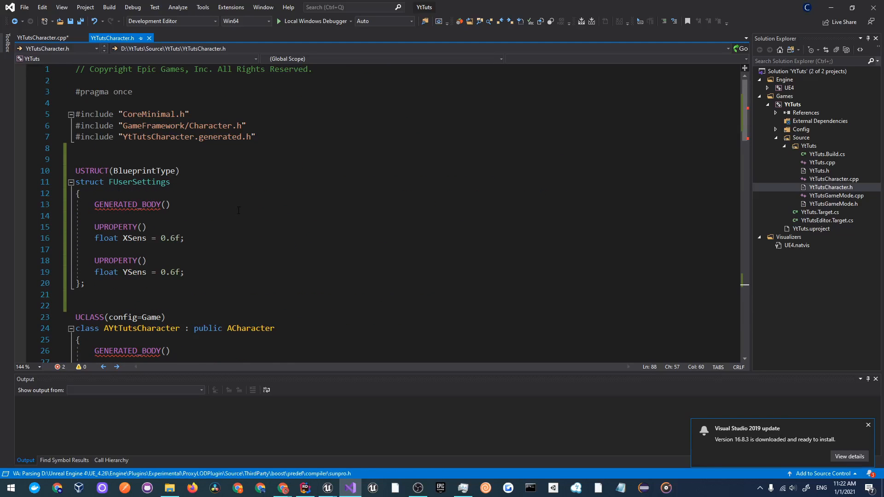
Add a UPROPERTY(EditDefaultsOnly) FUserSettings UserSettings member in the protected section
{"action": "scroll", "scroll_direction": "down", "scroll_amount": 3}
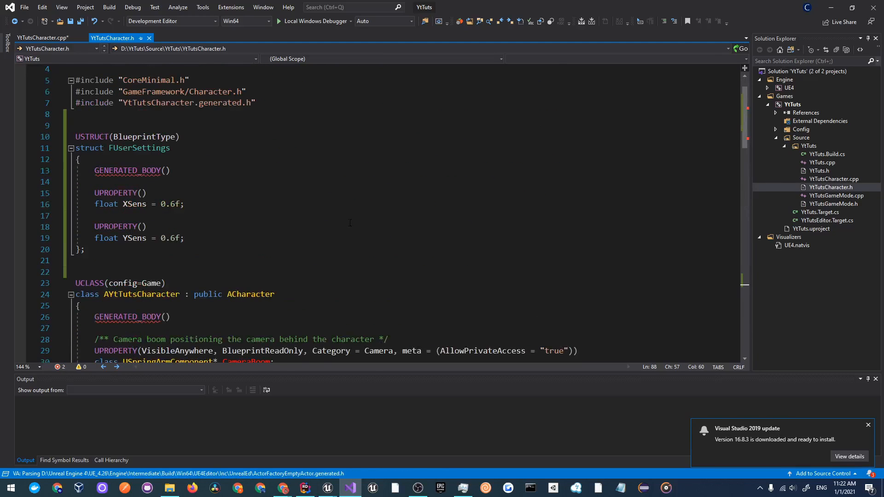
{"action": "scroll", "scroll_direction": "down", "scroll_amount": 3}
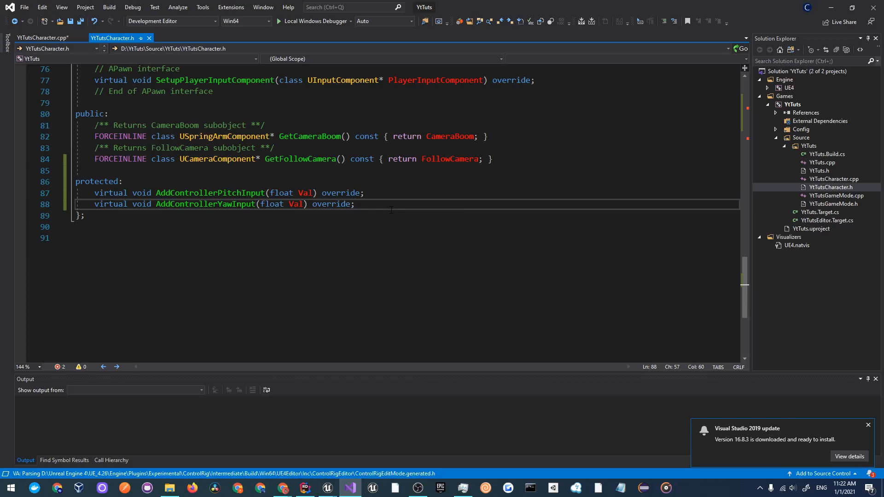
{"action": "type", "text": "UPROPERTY(EditDefaultsOnly"}
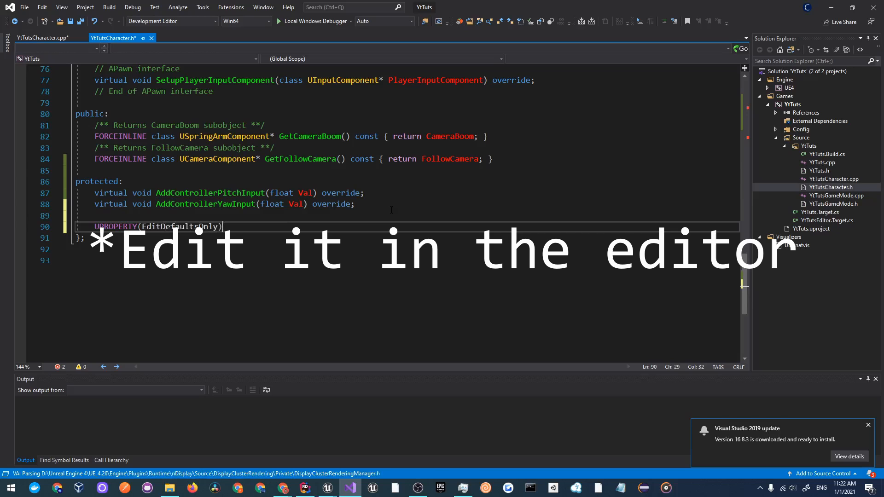
{"action": "key", "text": "enter"}
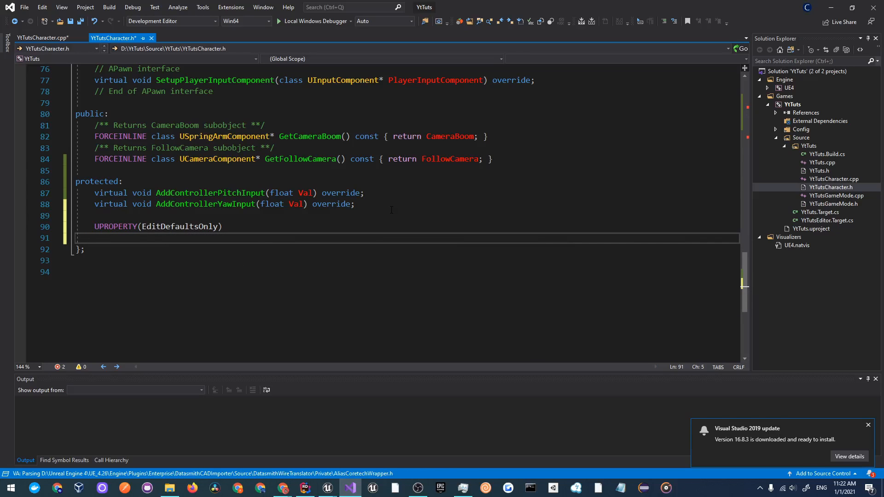
{"action": "type", "text": "FUserSettings"}
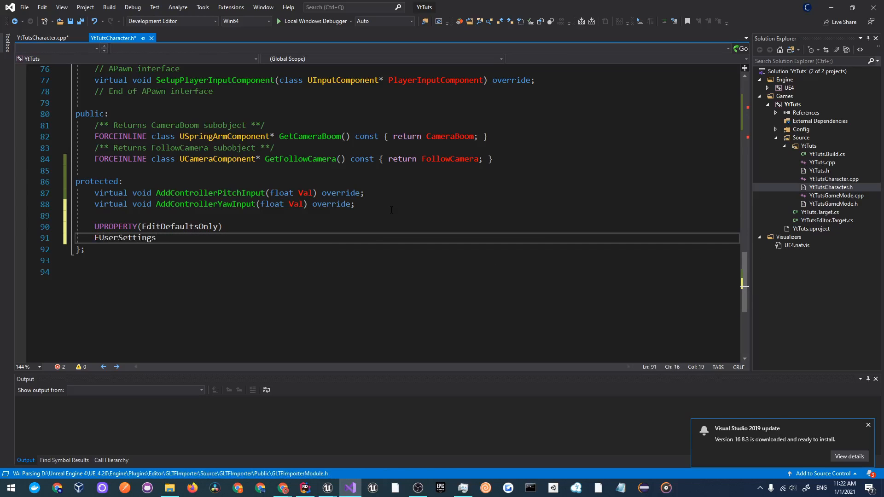
{"action": "type", "text": "UserSettings;"}
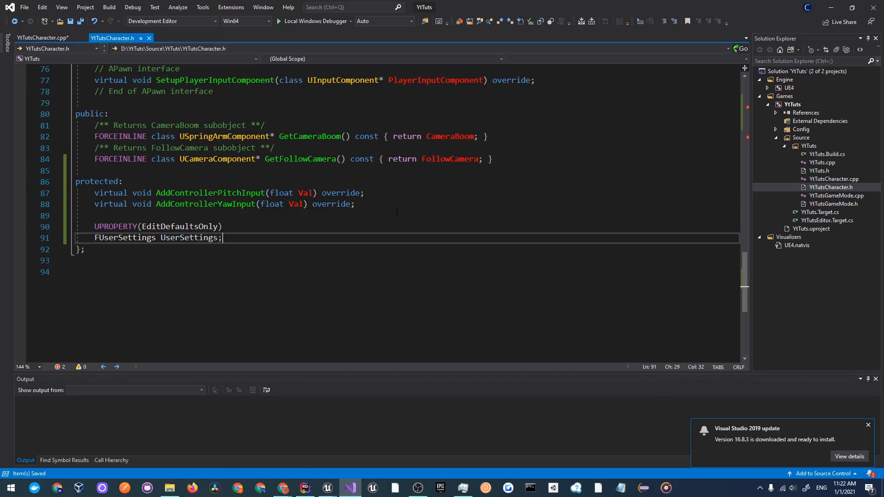
{"action": "scroll", "scroll_direction": "up", "scroll_amount": 3}
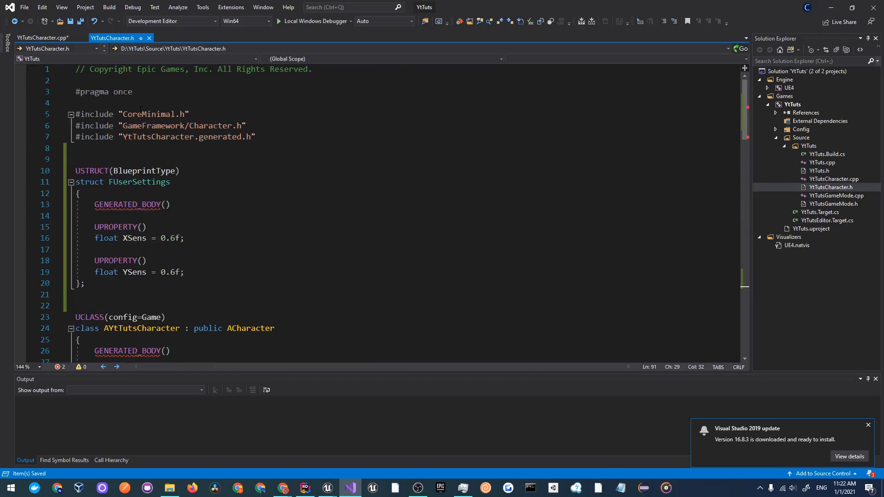
Pass Val * UserSettings.YSens to the Super::AddControllerPitchInput call
{"action": "scroll", "scroll_direction": "down", "scroll_amount": 3}
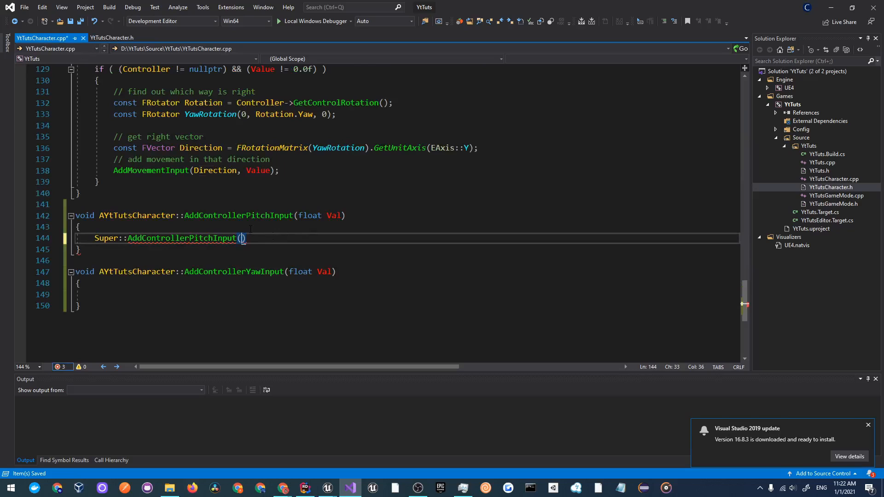
{"action": "type", "text": "Val *"}
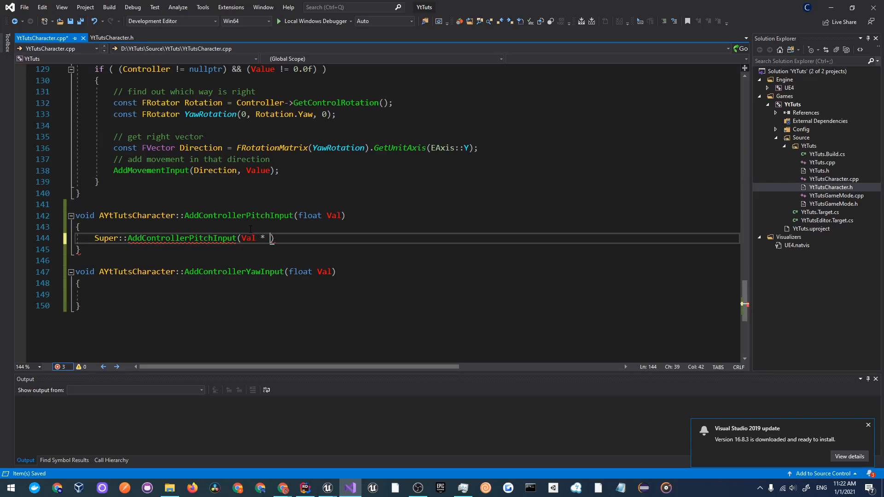
{"action": "type", "text": "UserSettings."}
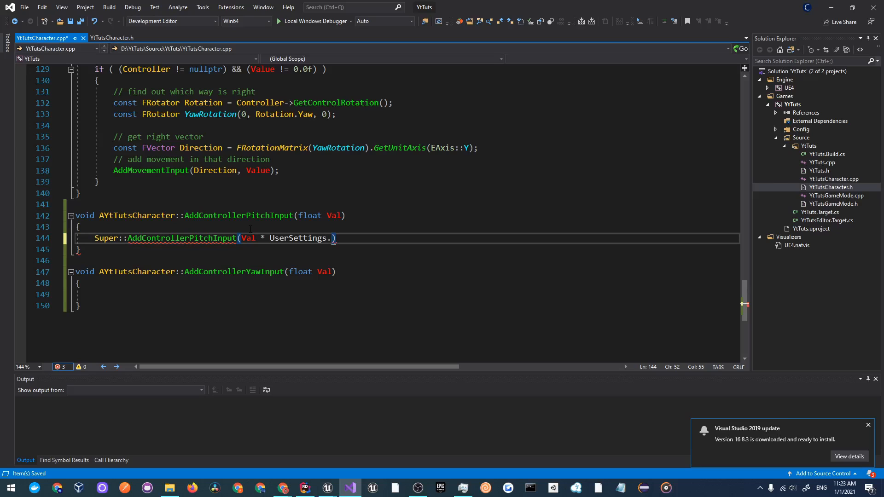
{"action": "type", "text": "YSens"}
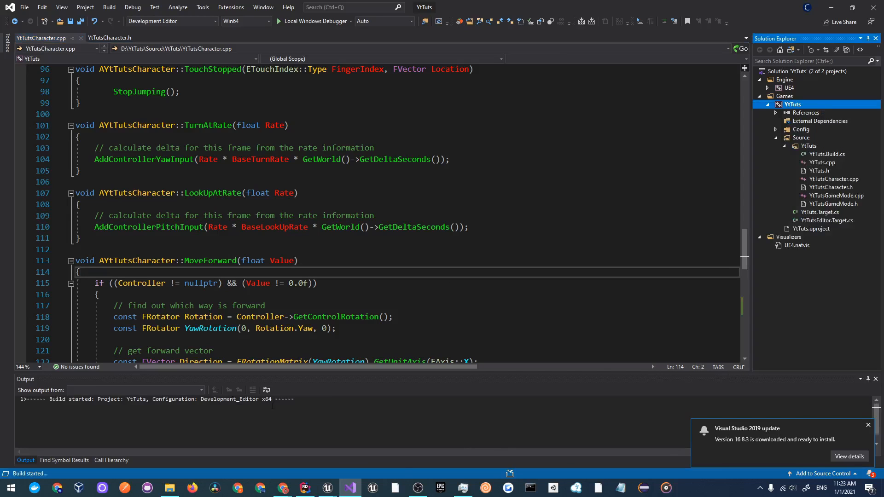
Build the YtTuts project in the Development Editor configuration
{"action": "double_click", "coordinate": [282, 261]}
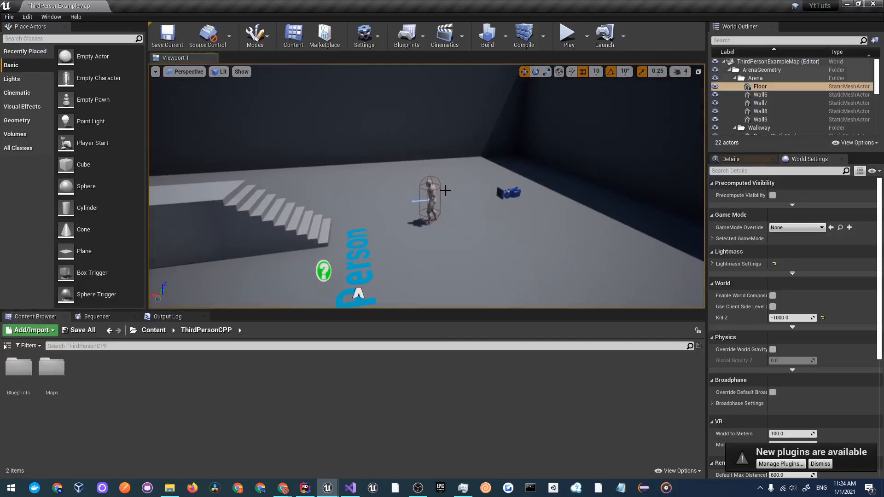
Open the ThirdPersonCharacter blueprint, recenter its Event Graph, and check User Settings in Details
{"action": "left_click", "coordinate": [323, 270]}
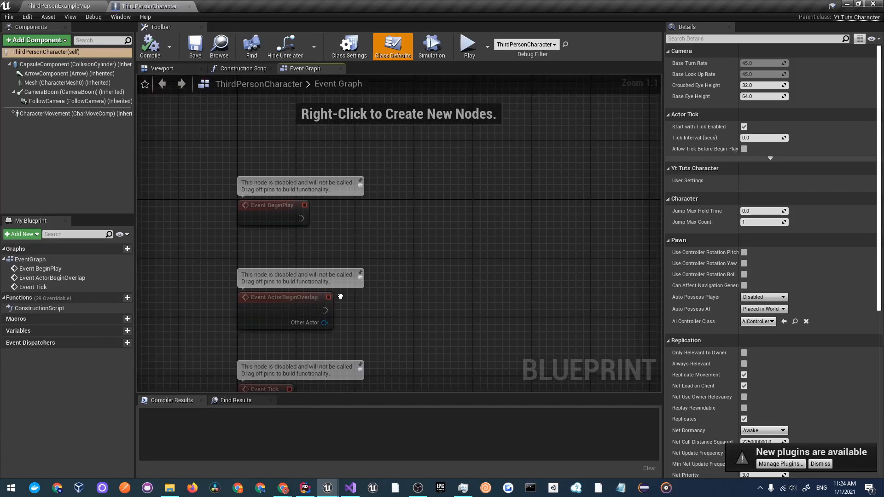
{"action": "left_click_drag", "start_coordinate": [395, 254], "coordinate": [321, 203]}
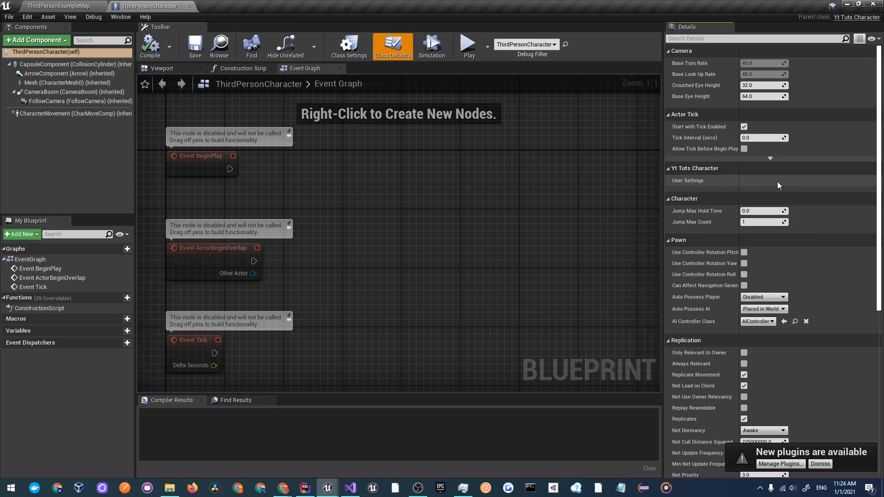
{"action": "mouse_move", "coordinate": [355, 420]}
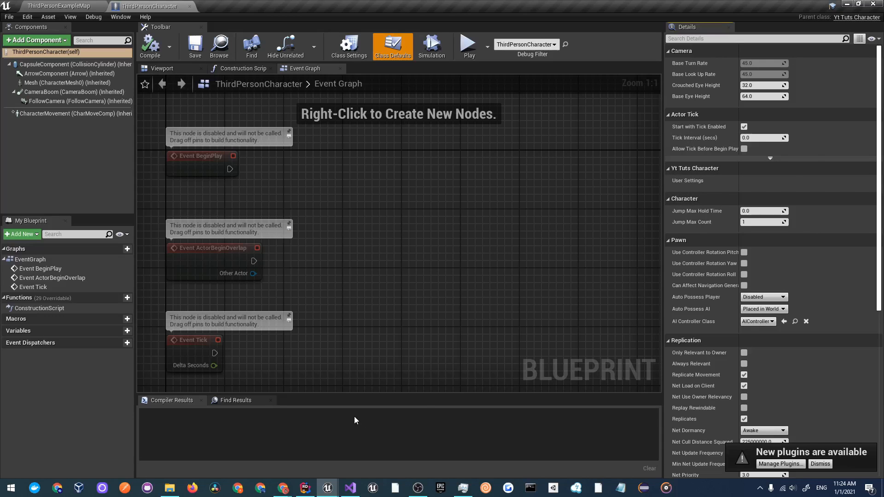
{"action": "left_click", "coordinate": [350, 487]}
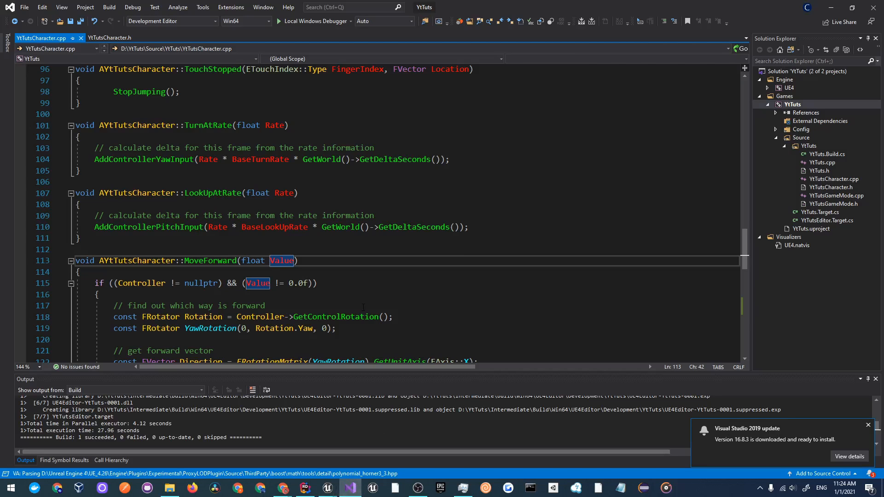
Add EditDefaultsOnly to the XSens and YSens UPROPERTY macros in YtTutsCharacter.h and rebuild YtTuts
{"action": "left_click", "coordinate": [110, 38]}
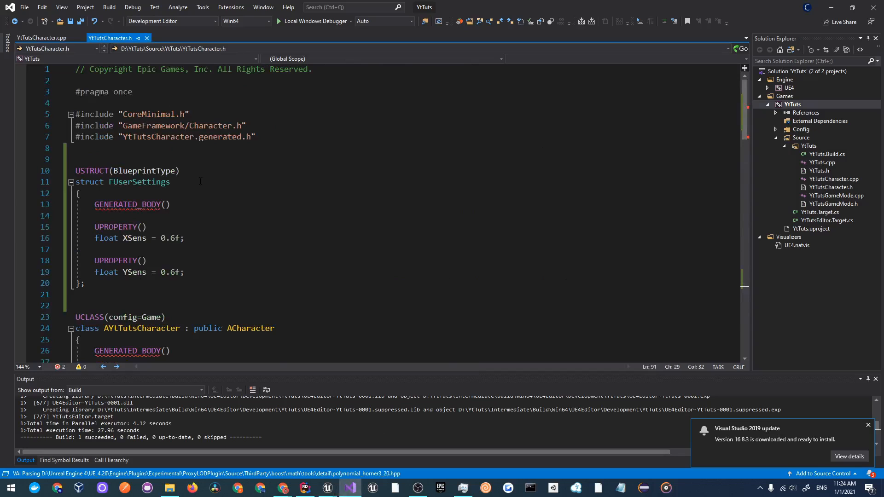
{"action": "type", "text": "Edit"}
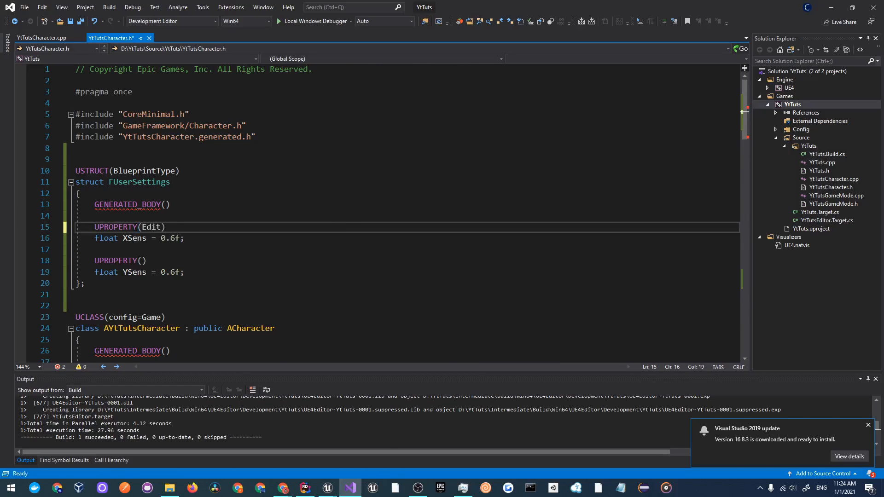
{"action": "type", "text": "DefaultsOnly"}
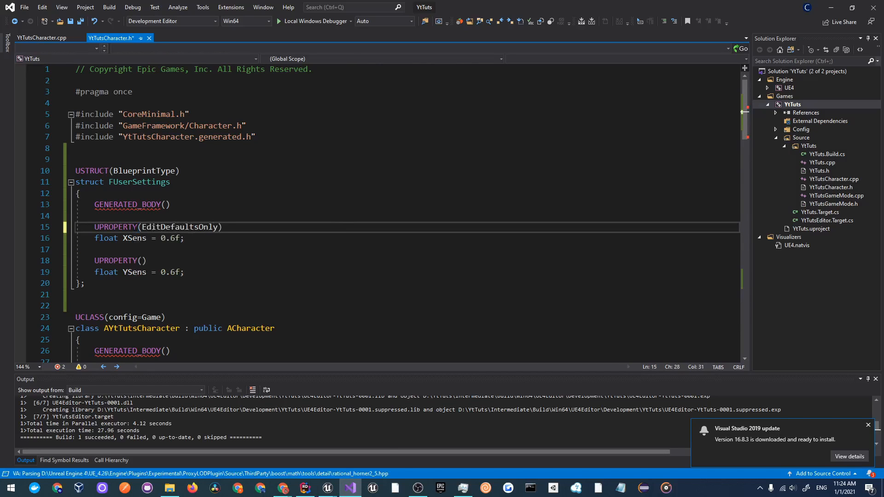
{"action": "double_click", "coordinate": [115, 227]}
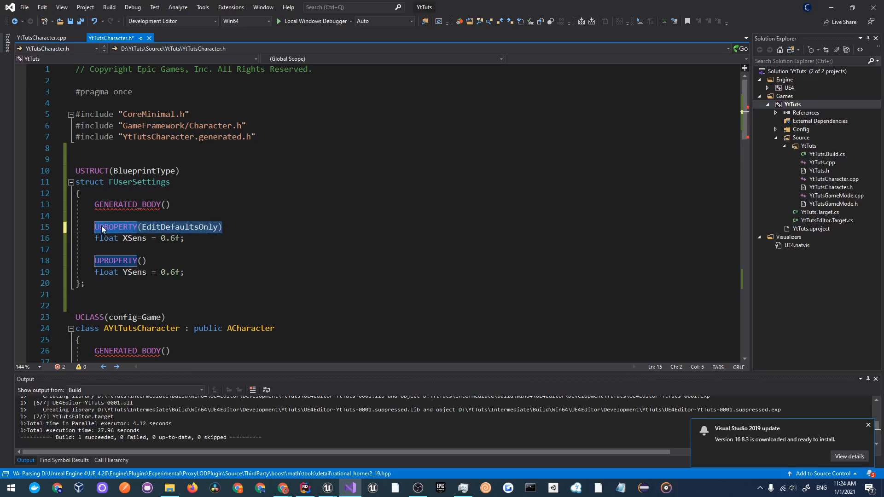
{"action": "type", "text": "EditDefaultsOnly"}
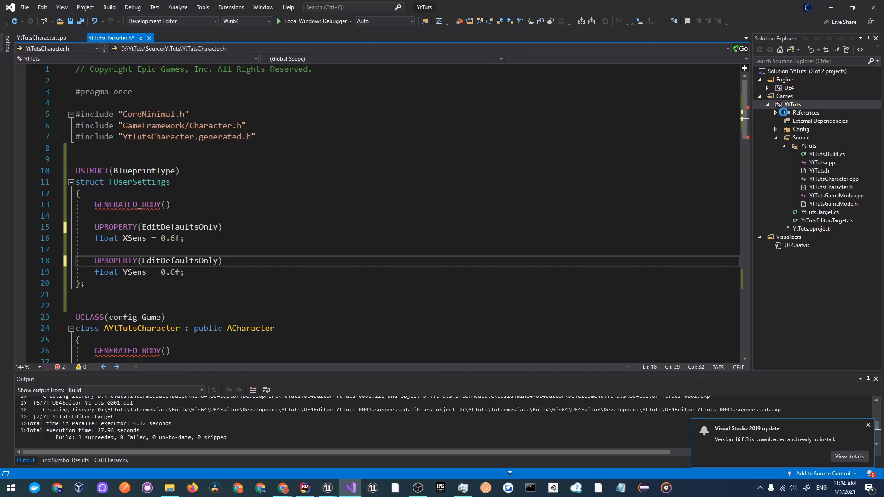
{"action": "mouse_move", "coordinate": [325, 488]}
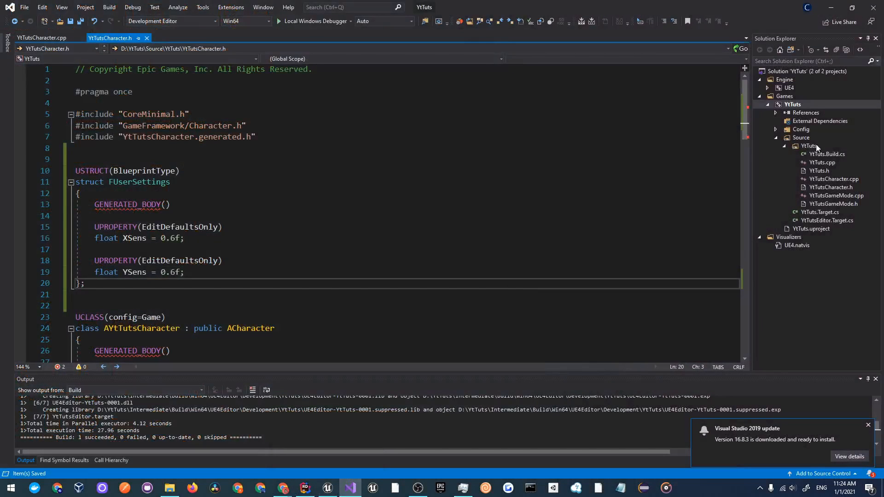
{"action": "right_click", "coordinate": [793, 105]}
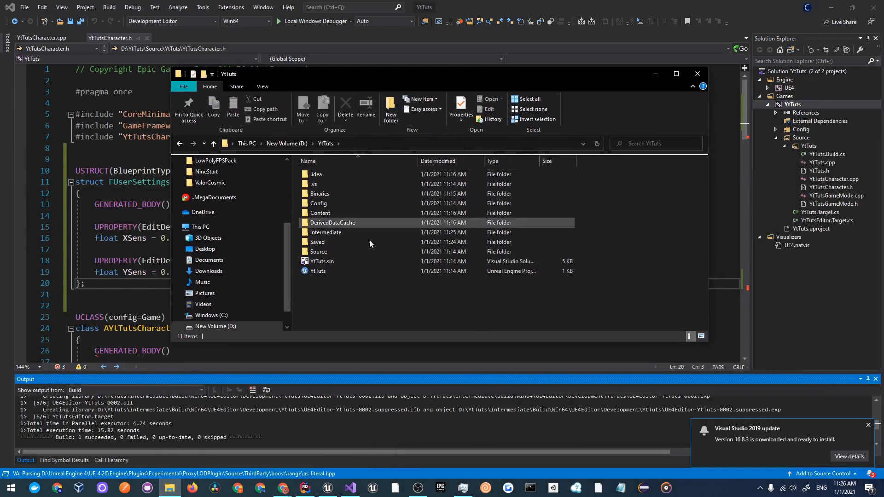
Launch the YtTuts .uproject file from the YtTuts folder
{"action": "left_click", "coordinate": [318, 271]}
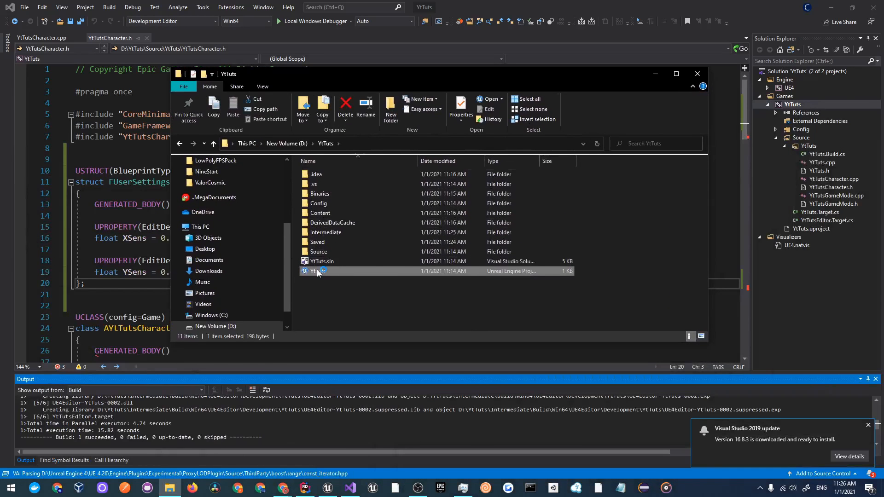
{"action": "double_click", "coordinate": [315, 271]}
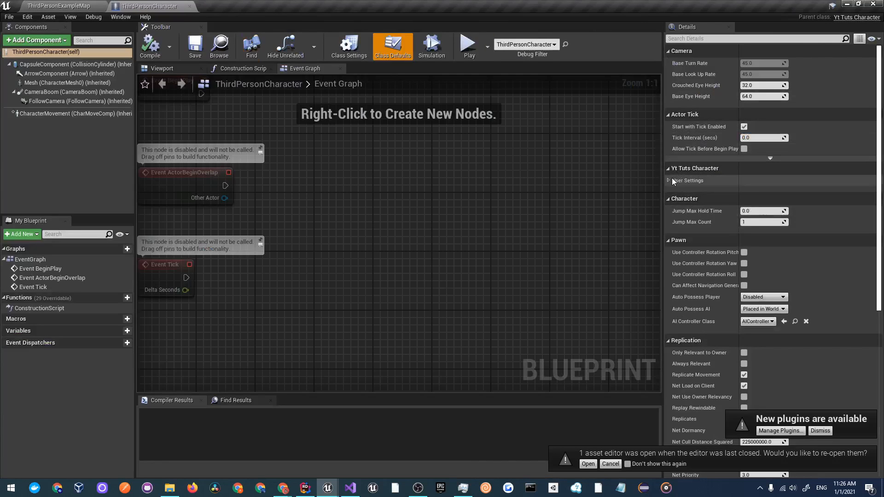
Expand User Settings under Yt Tuts Character to reveal XSens and YSens, then compile
{"action": "left_click", "coordinate": [668, 180]}
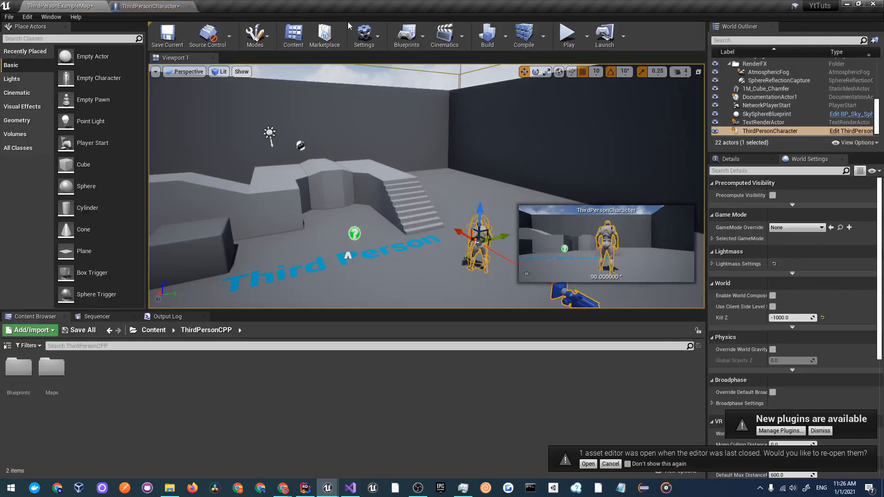
{"action": "left_click", "coordinate": [567, 32]}
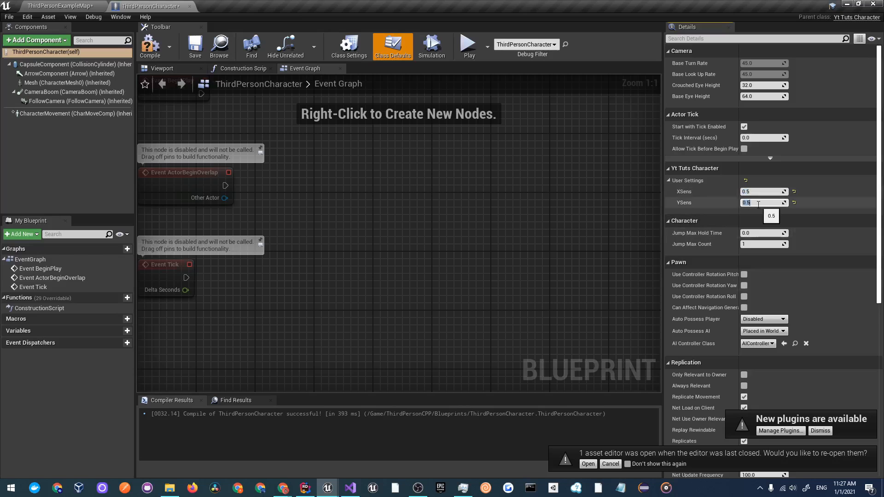
Play the level to test mouse look, then stop and return to the blueprint
{"action": "left_click", "coordinate": [56, 6]}
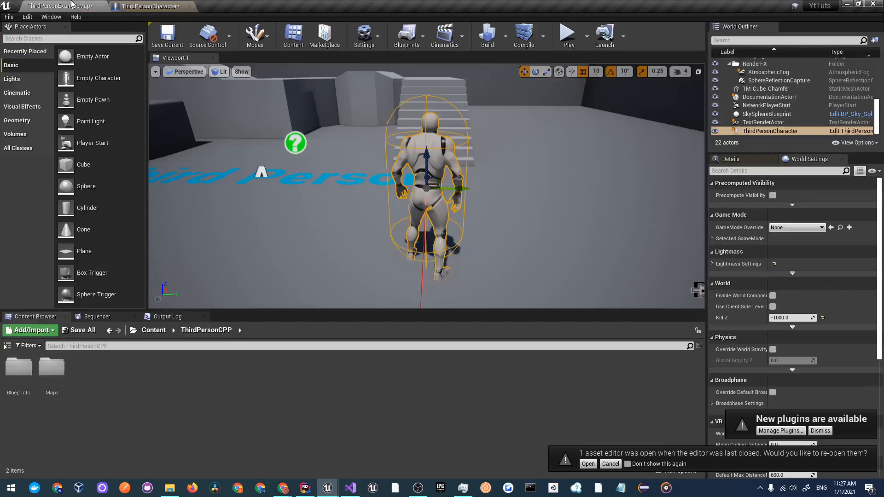
{"action": "left_click", "coordinate": [567, 33]}
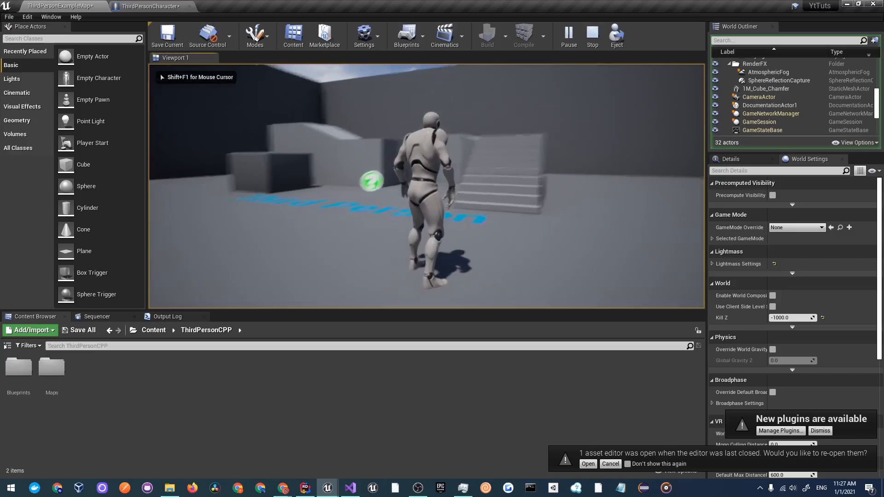
{"action": "left_click", "coordinate": [151, 5]}
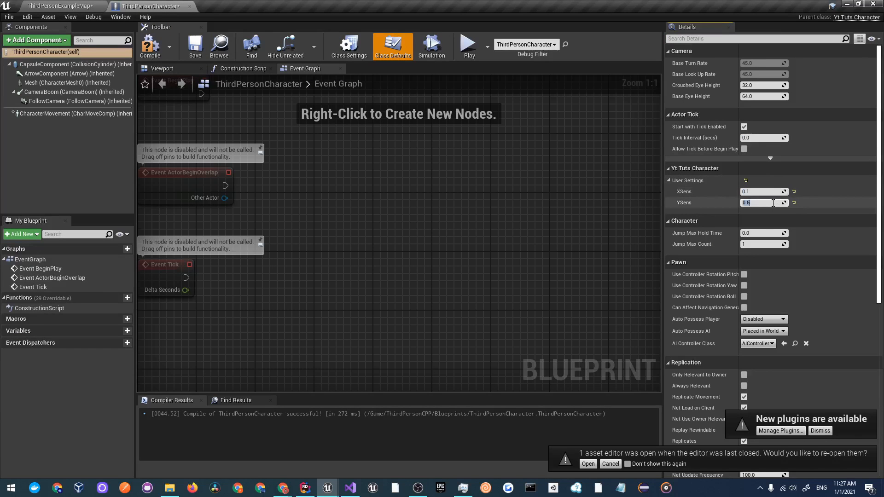
Set XSens and YSens to 0.1 and play the level again
{"action": "type", "text": "0.1"}
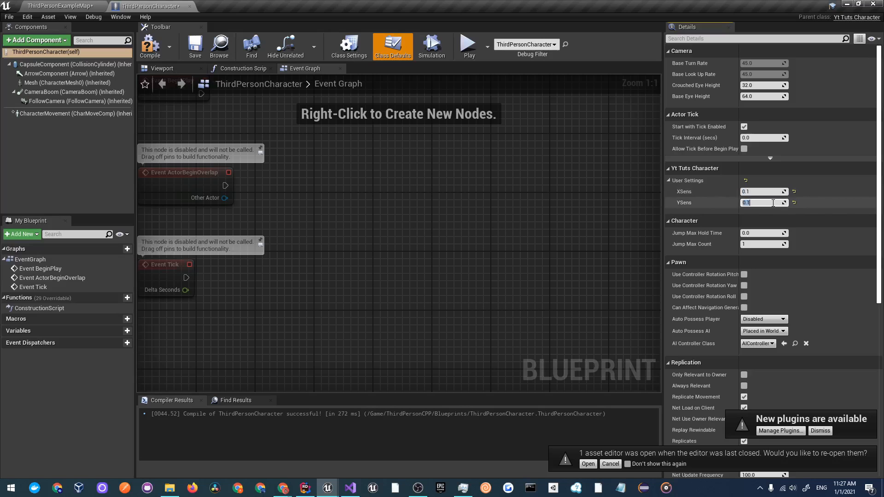
{"action": "left_click", "coordinate": [56, 6]}
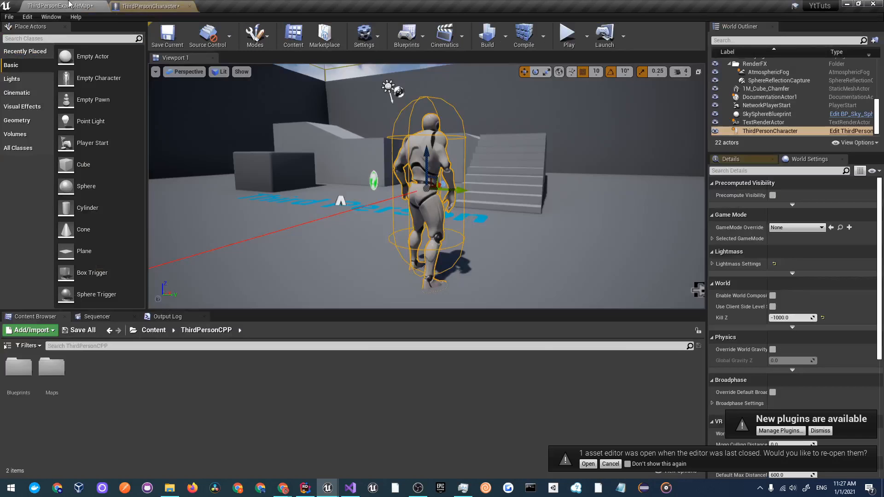
{"action": "left_click", "coordinate": [567, 32]}
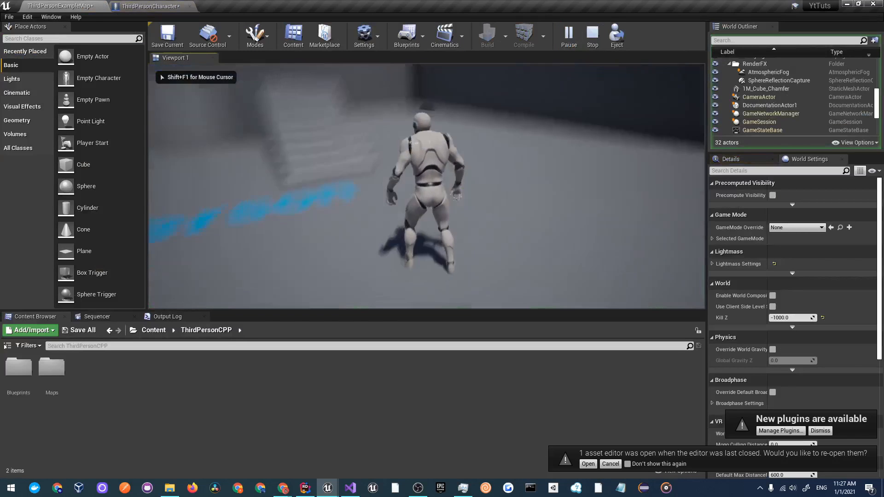